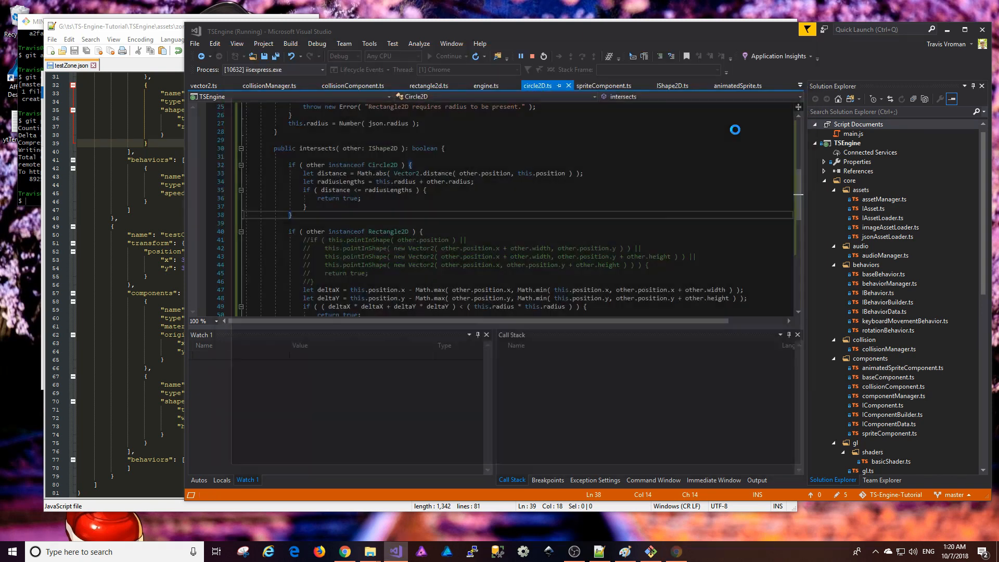
Look over the zone file, then move to the collision component source.
click(520, 57)
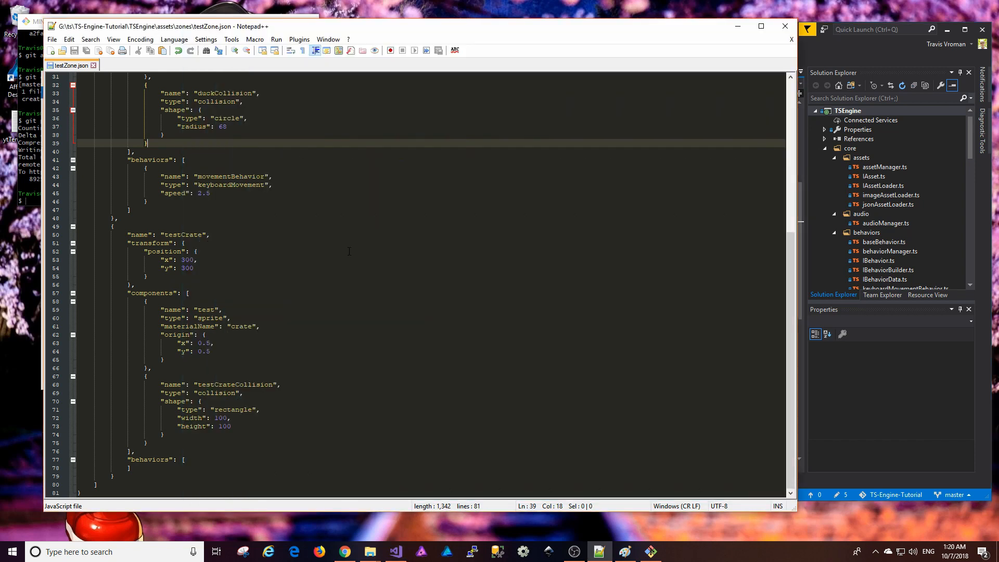
scroll(up, 3)
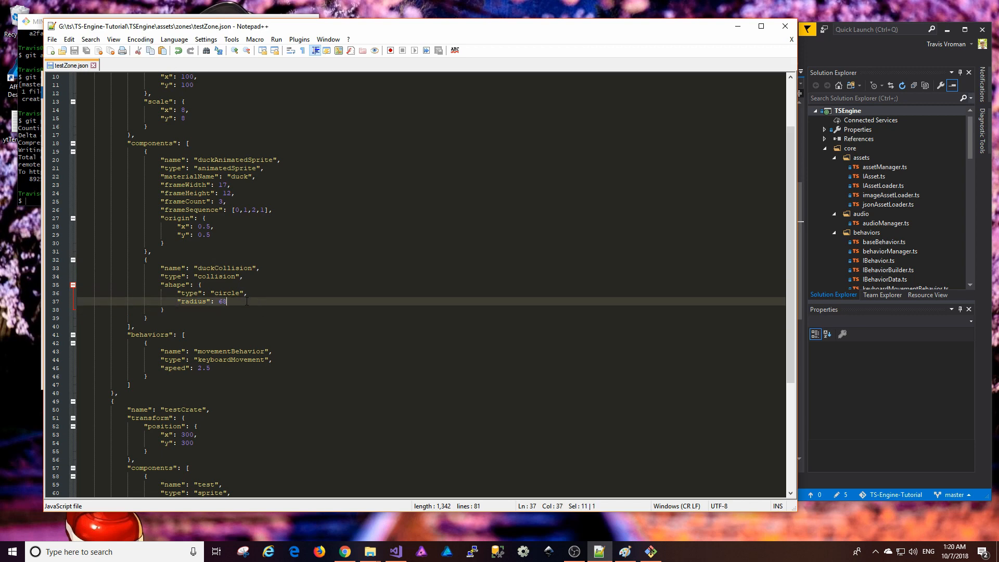
scroll(down, 3)
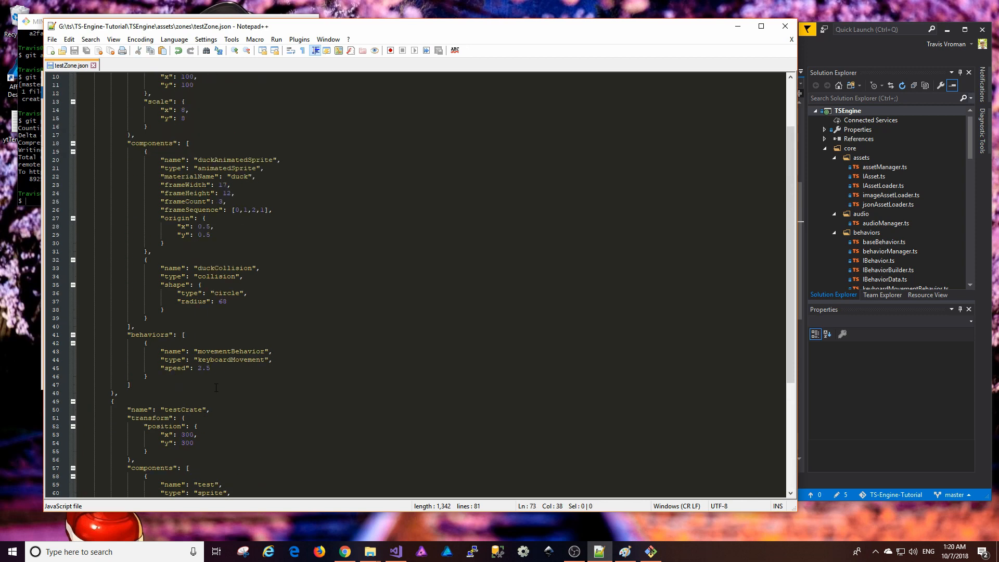
mouse_move(853, 50)
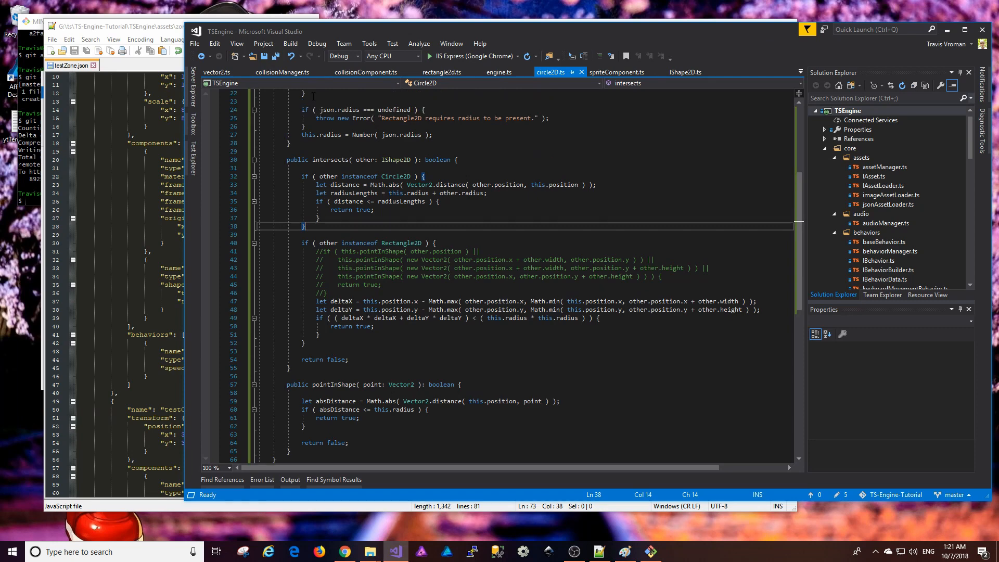
click(365, 72)
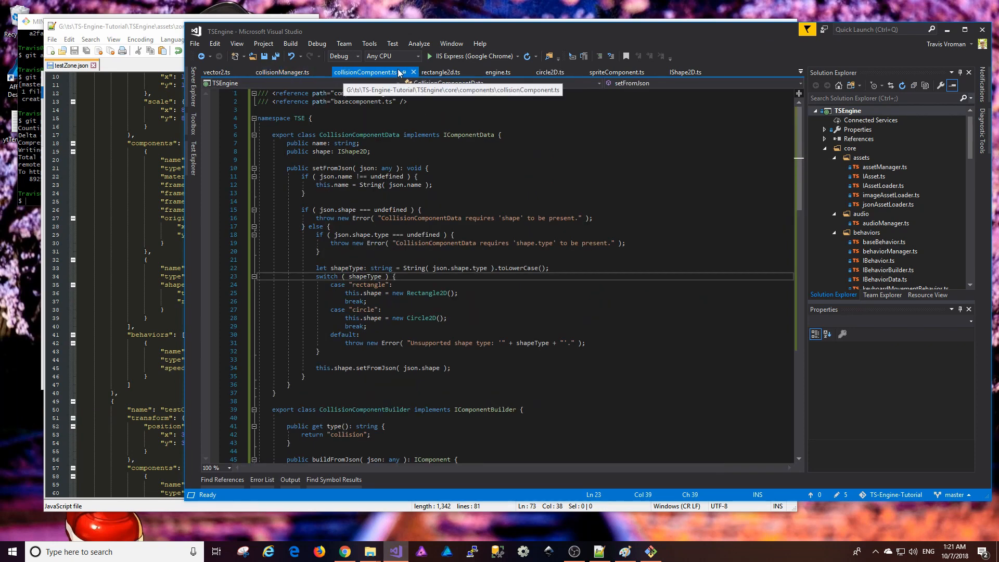
Review Circle2D and the IShape2D interface's readonly offset, ending on spriteComponent.ts.
click(549, 71)
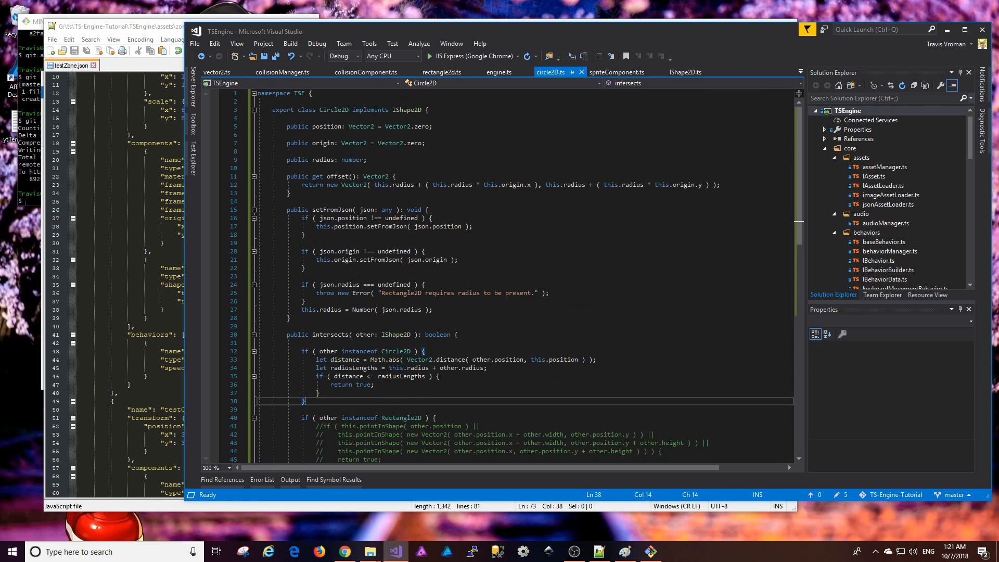
click(686, 72)
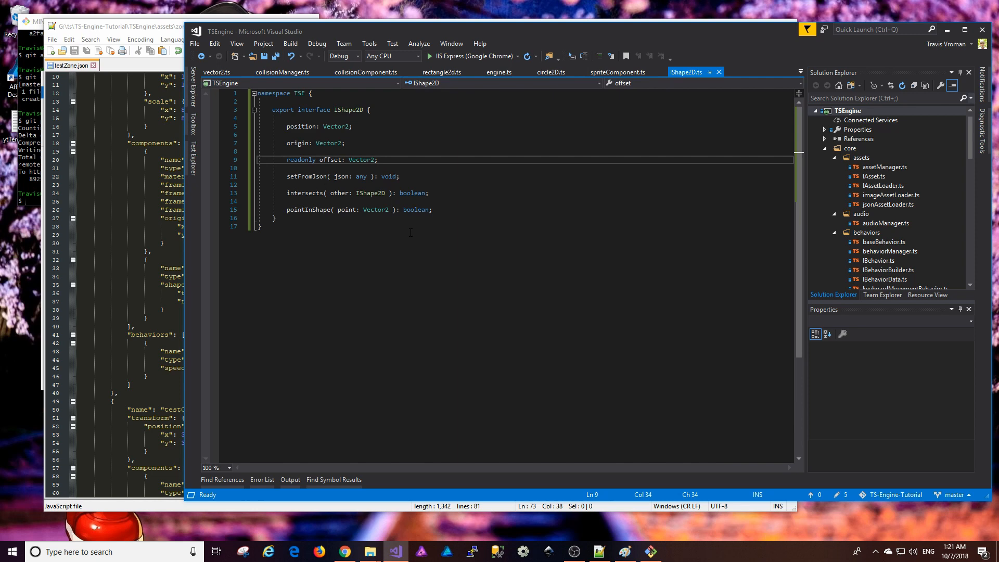
mouse_move(297, 142)
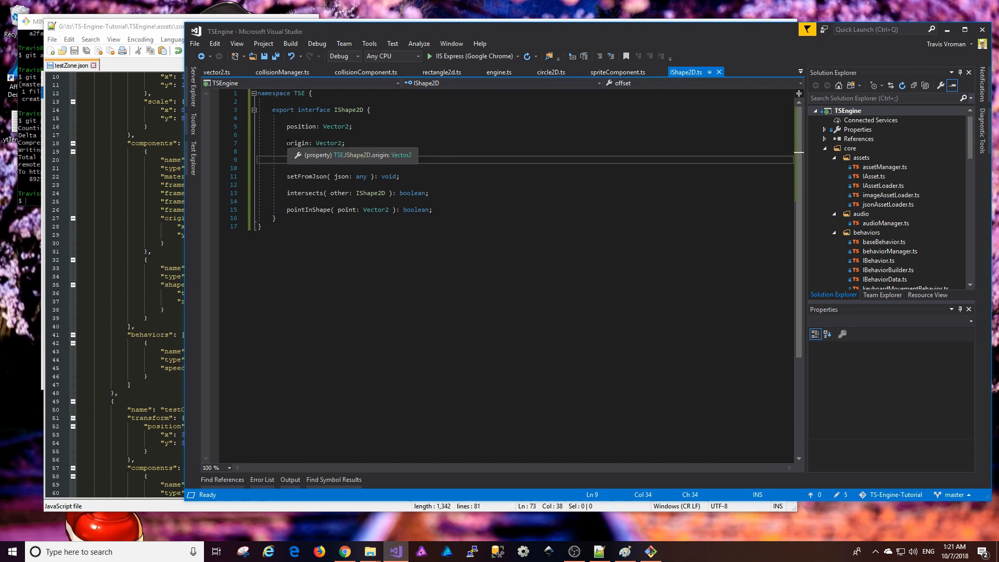
double_click(296, 143)
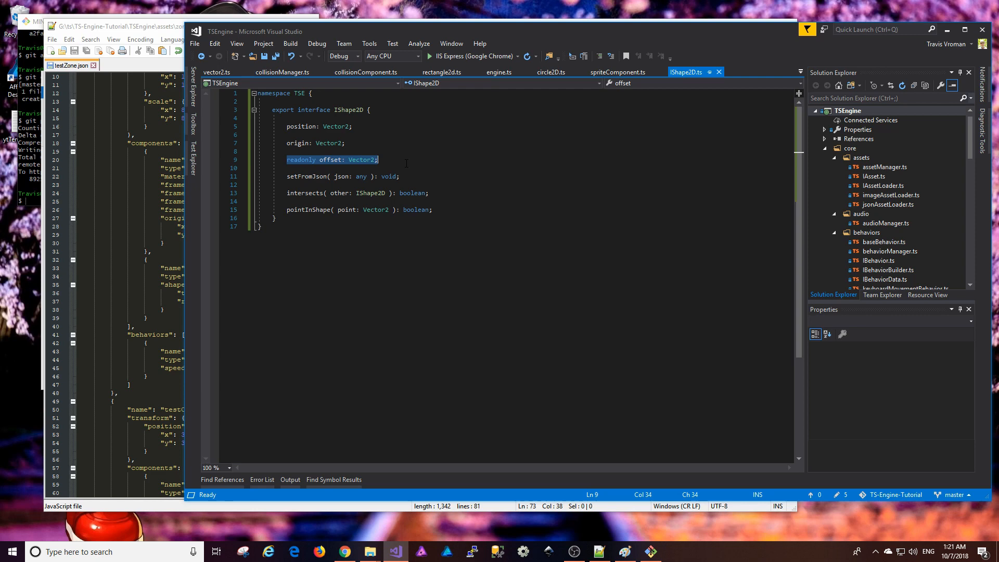
click(388, 159)
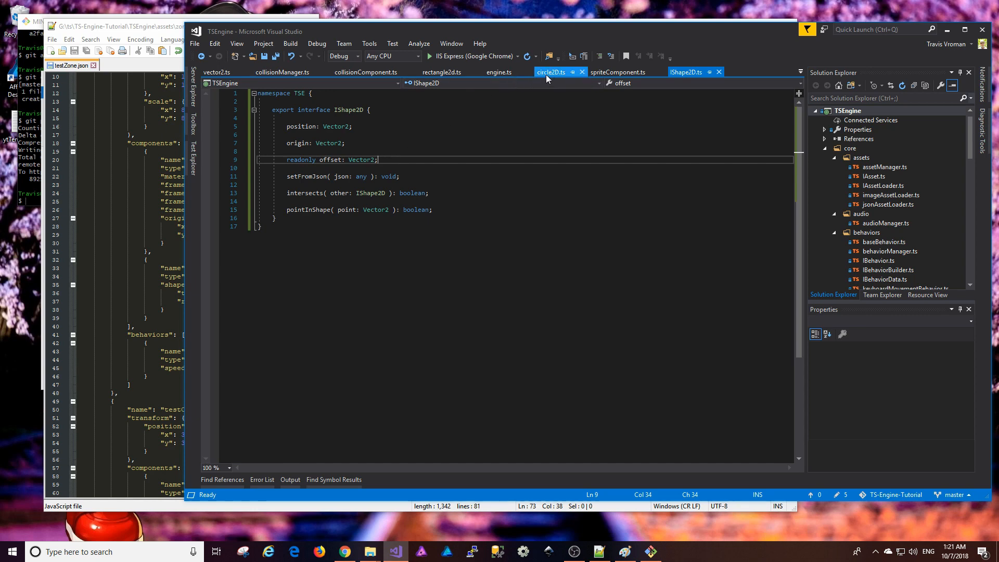
click(684, 72)
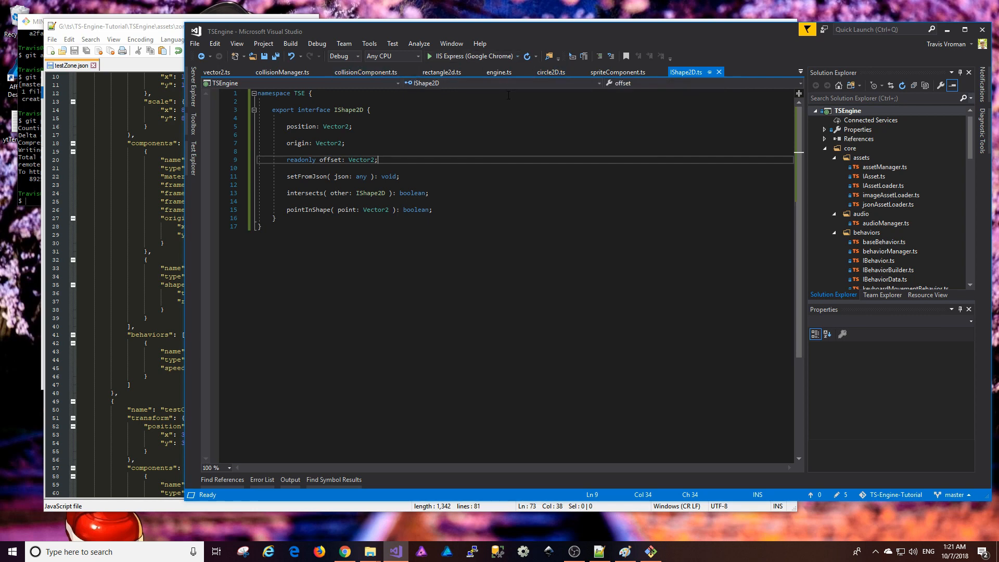
mouse_move(563, 84)
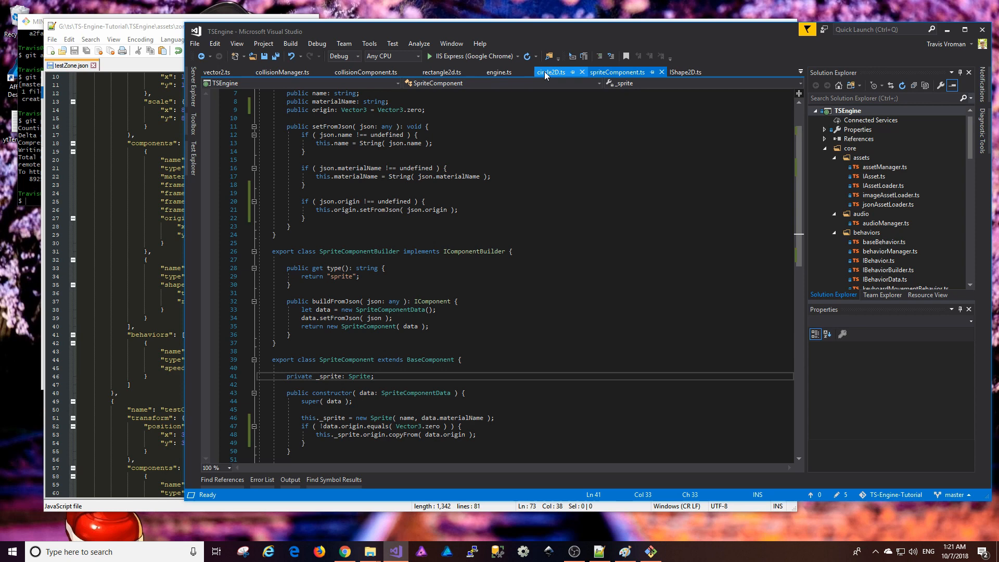
Highlight the Circle2D offset getter's return expression computed from radius and origin.
click(550, 72)
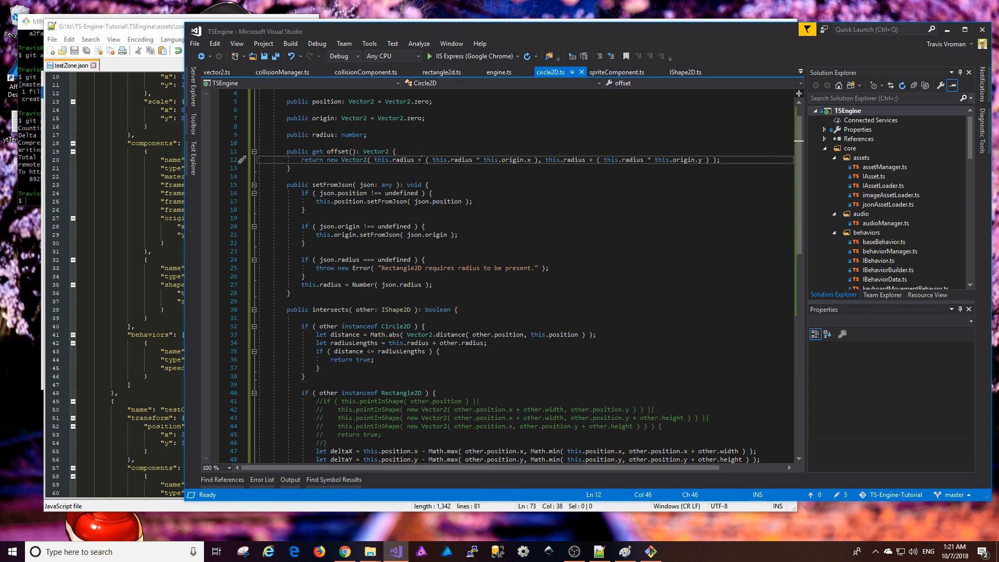
drag(432, 159, 529, 159)
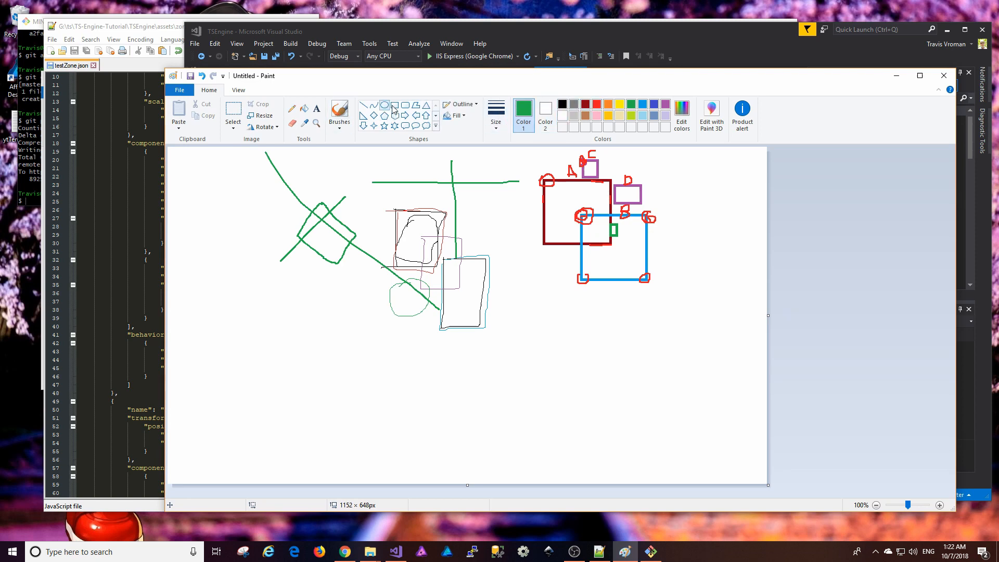
mouse_move(339, 347)
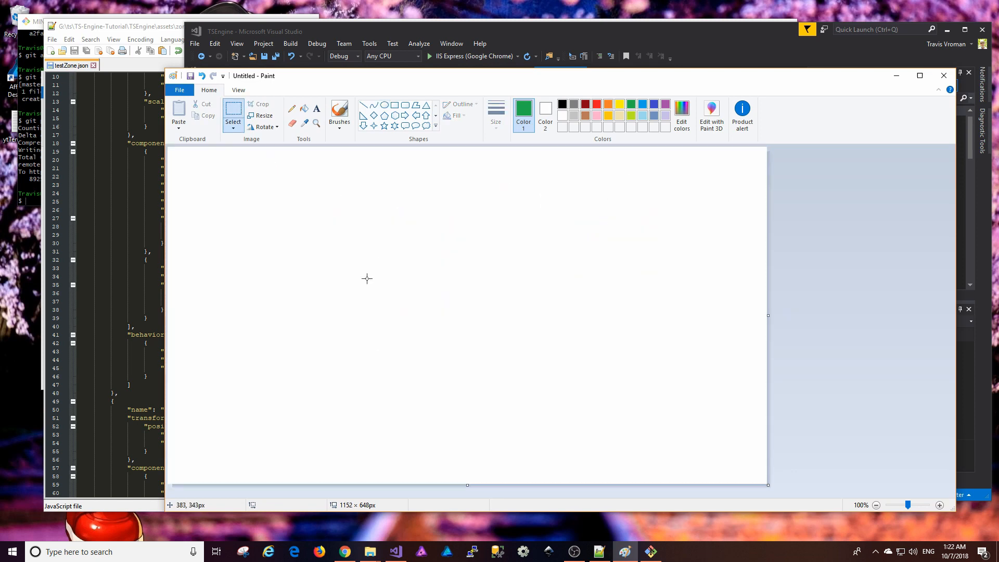
Draw a green circle, a red square overlapping its lower right, and a short green line from the square's corner.
drag(288, 206, 323, 239)
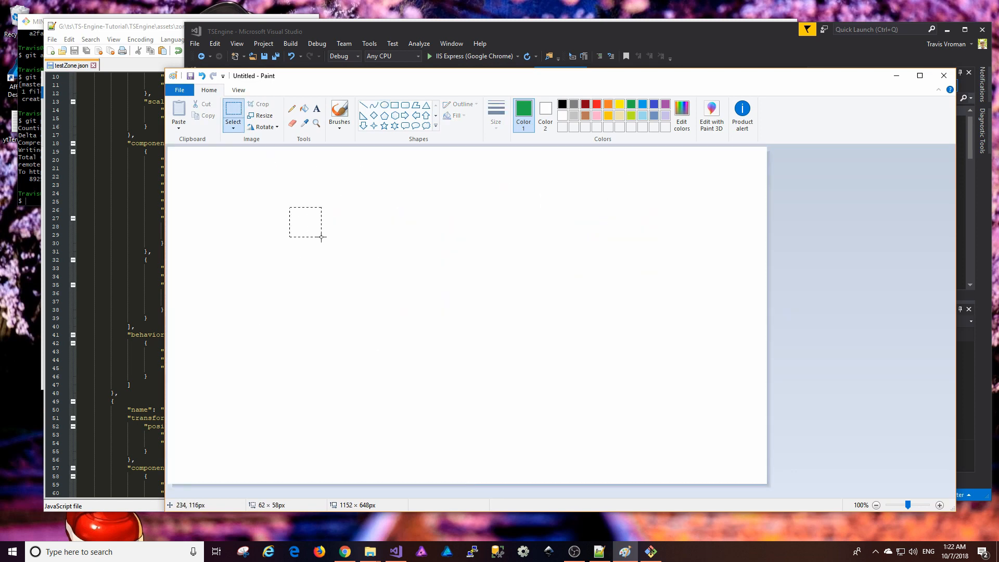
drag(324, 192, 351, 228)
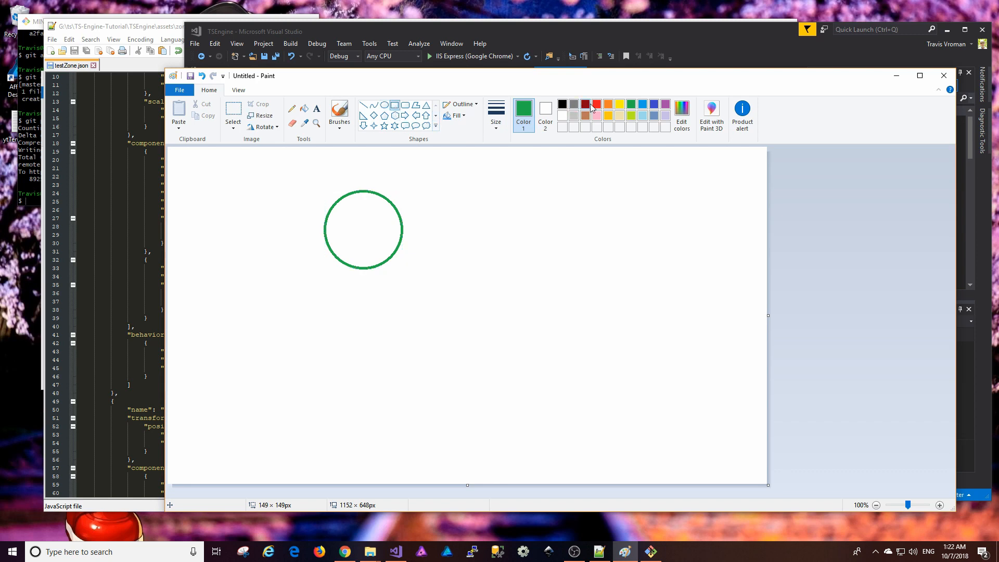
click(583, 104)
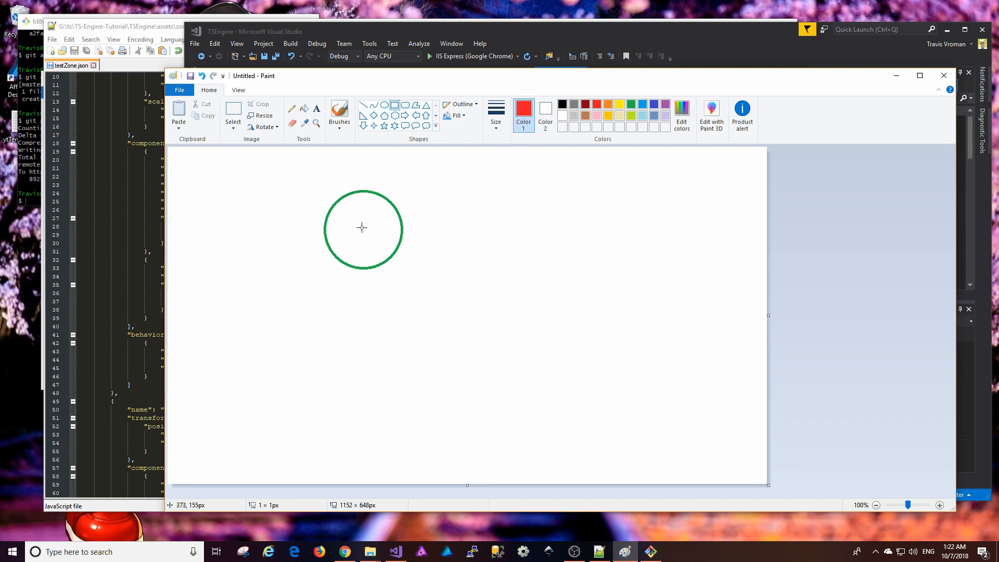
drag(360, 228, 471, 337)
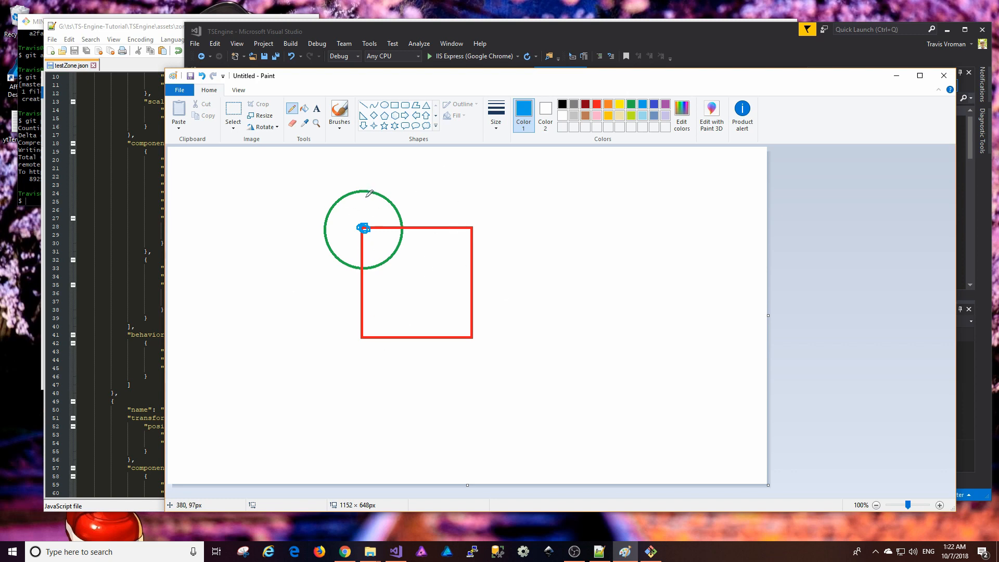
mouse_move(347, 217)
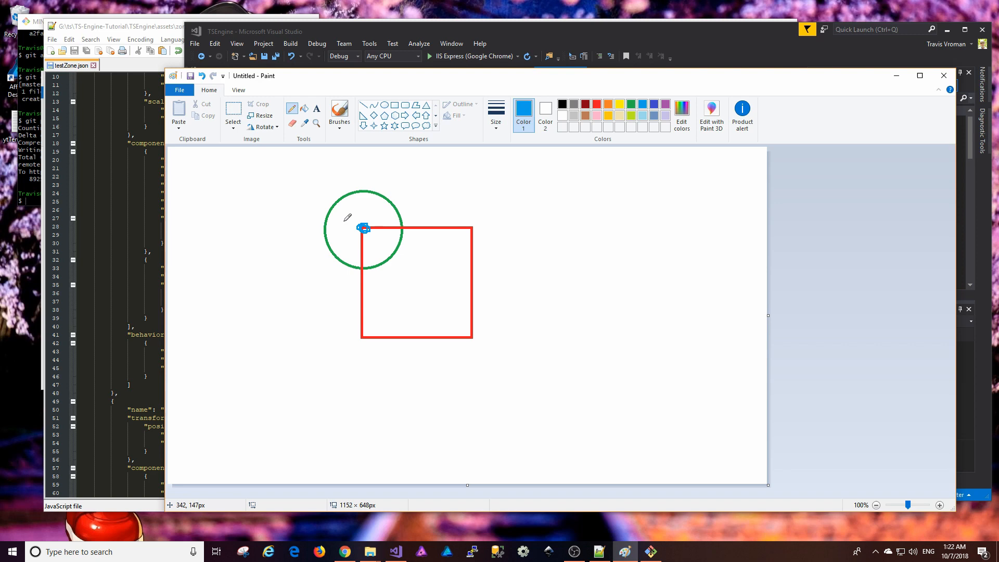
mouse_move(376, 236)
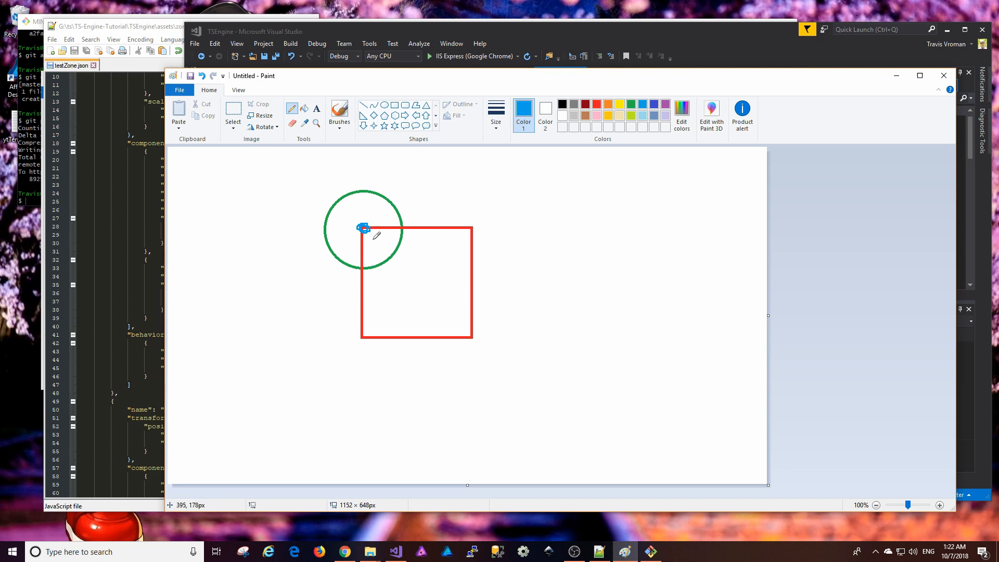
mouse_move(418, 221)
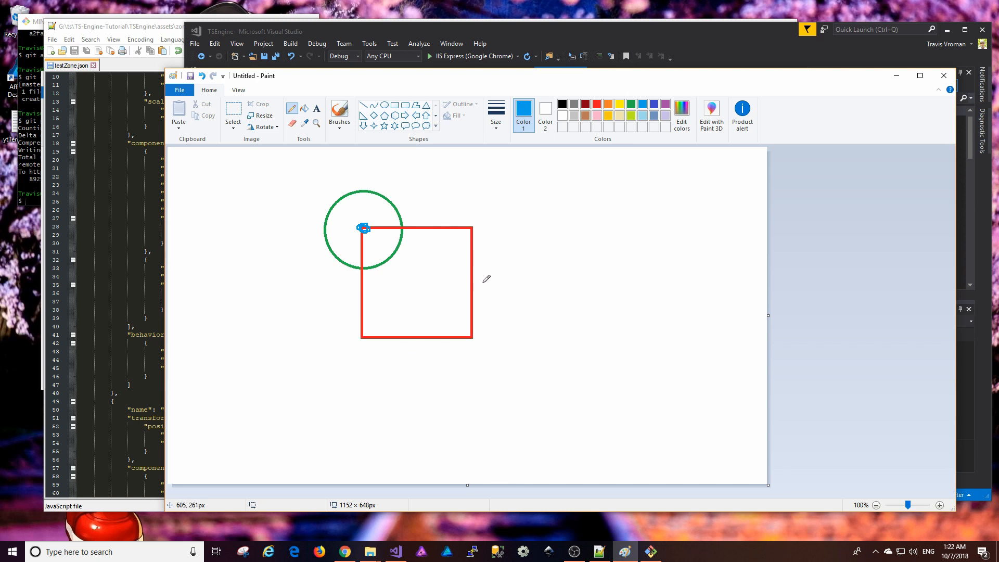
mouse_move(591, 222)
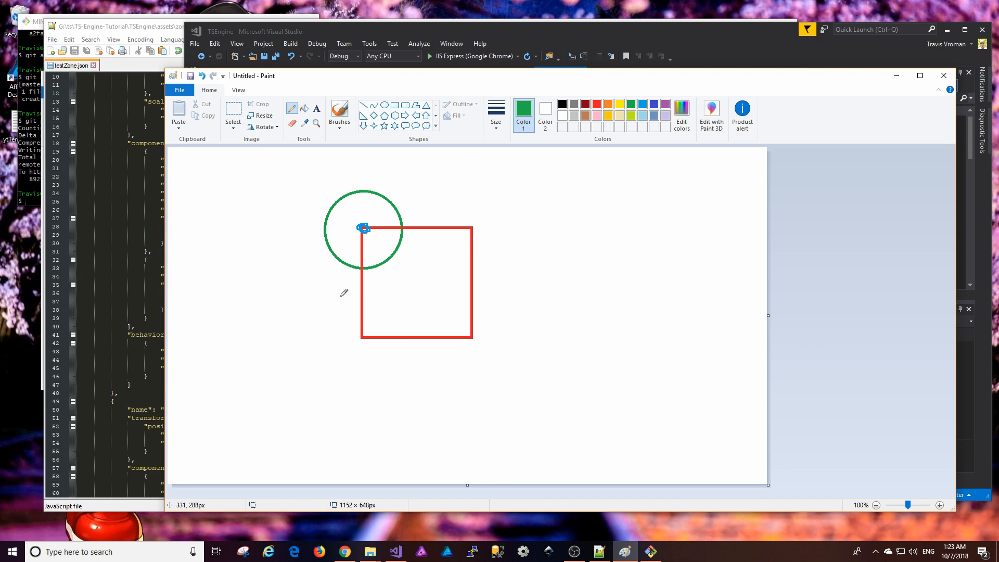
mouse_move(506, 288)
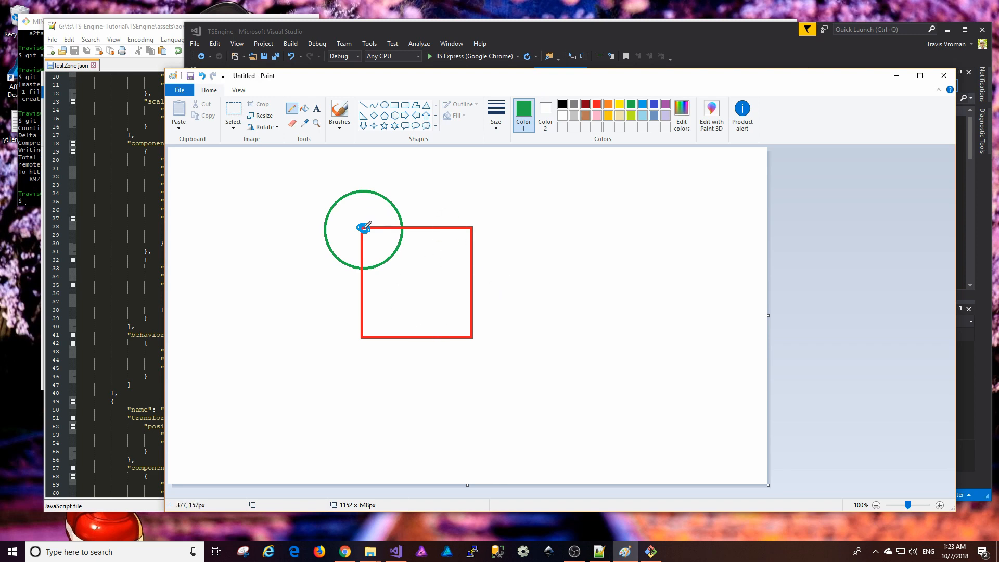
drag(363, 227, 387, 252)
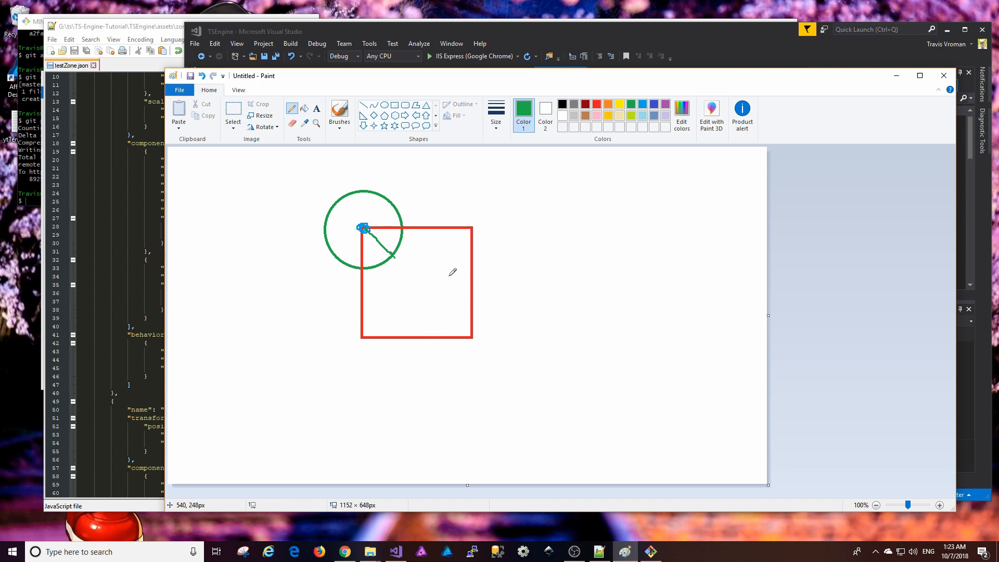
mouse_move(316, 150)
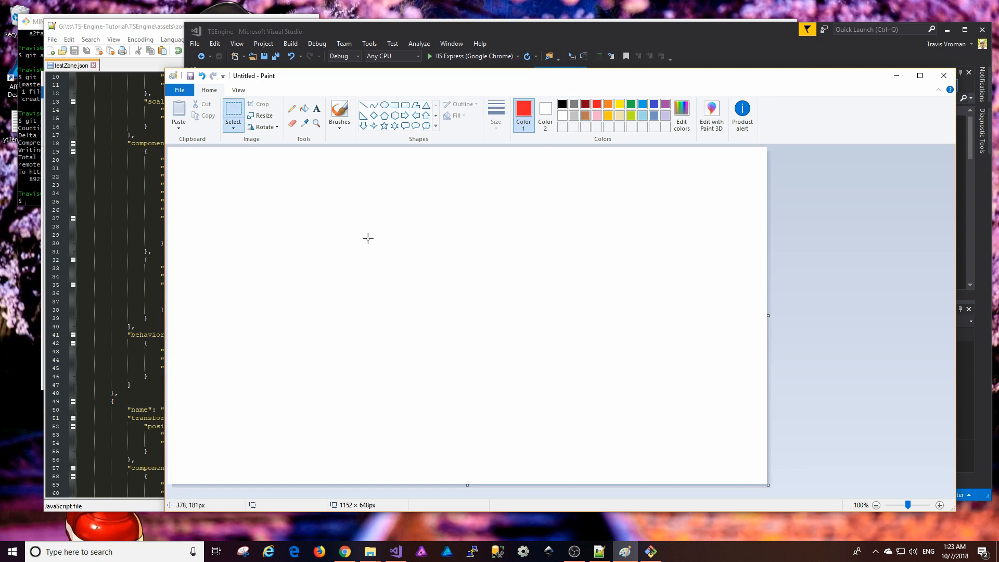
Draw a red square and fit a green circle snugly inside it, then return to red.
drag(378, 234, 486, 311)
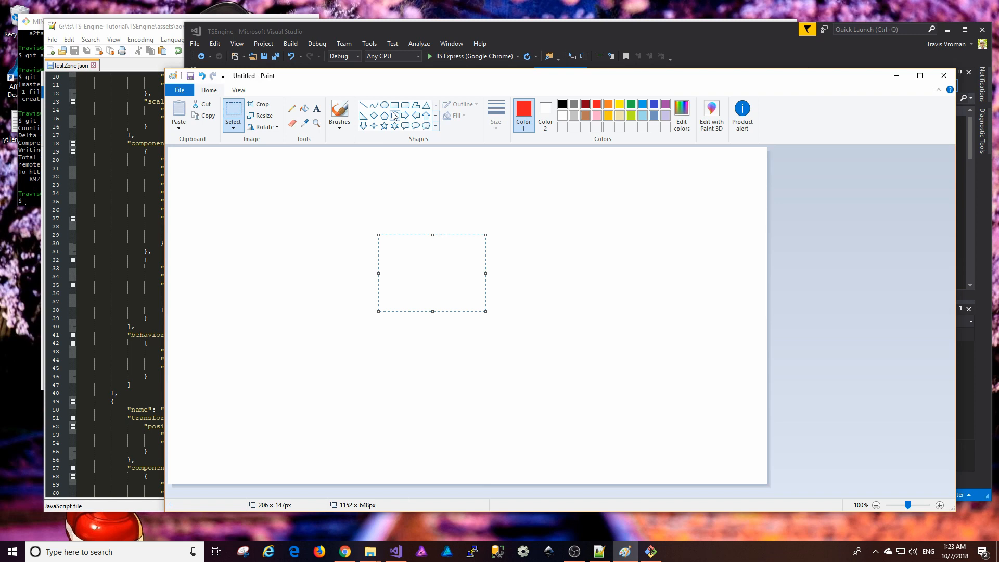
drag(378, 208, 486, 312)
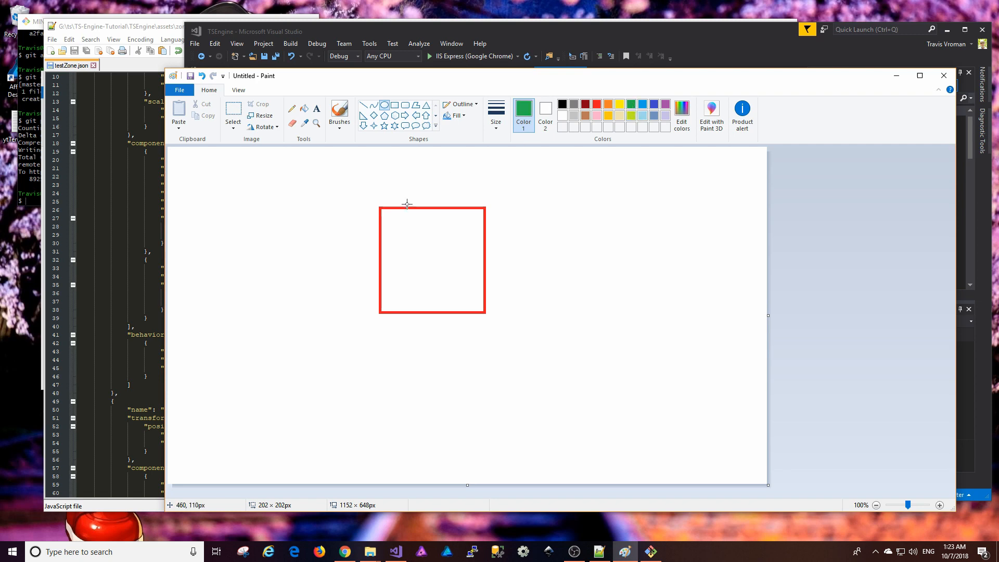
drag(406, 204, 500, 302)
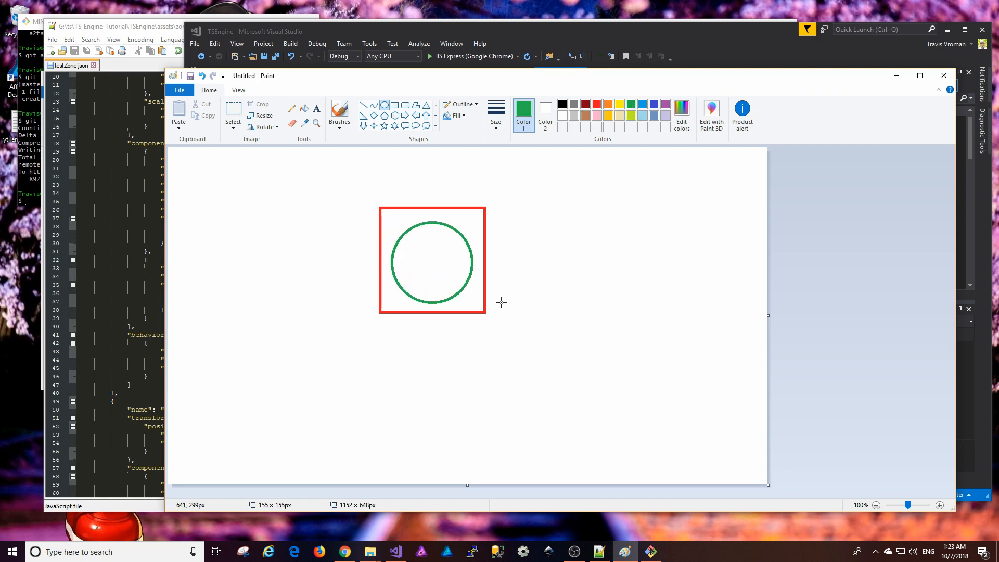
drag(431, 262, 426, 265)
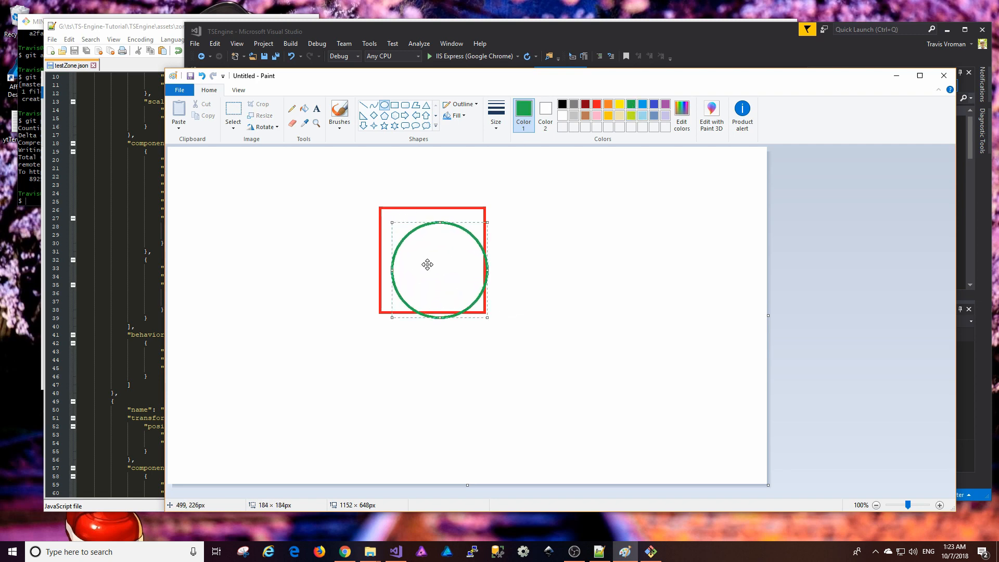
drag(427, 264, 427, 255)
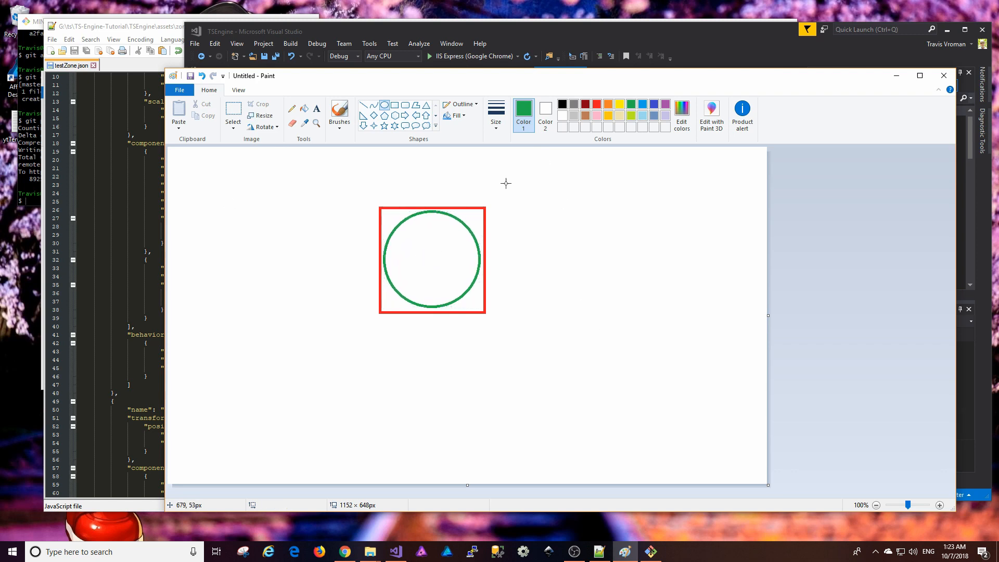
mouse_move(363, 230)
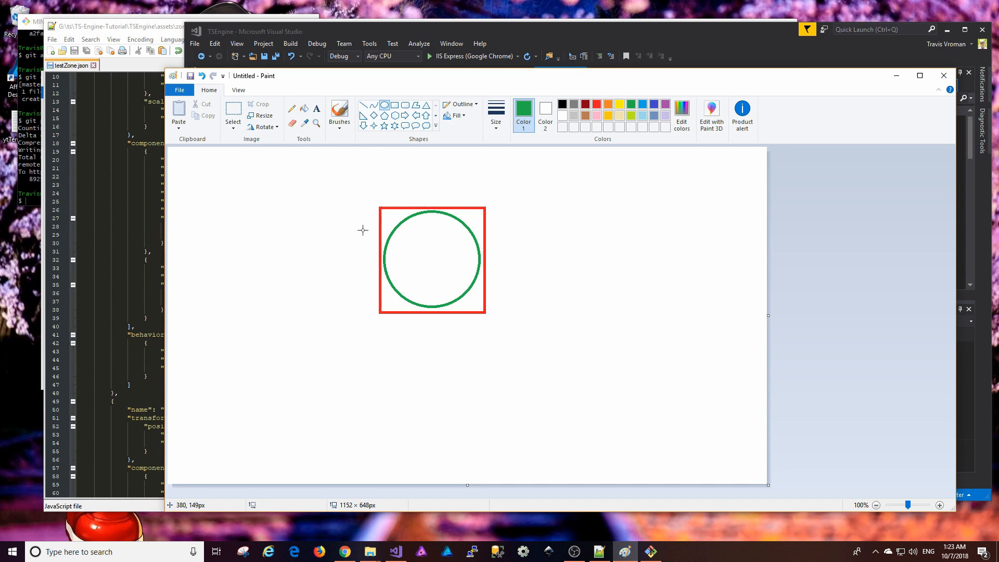
mouse_move(446, 270)
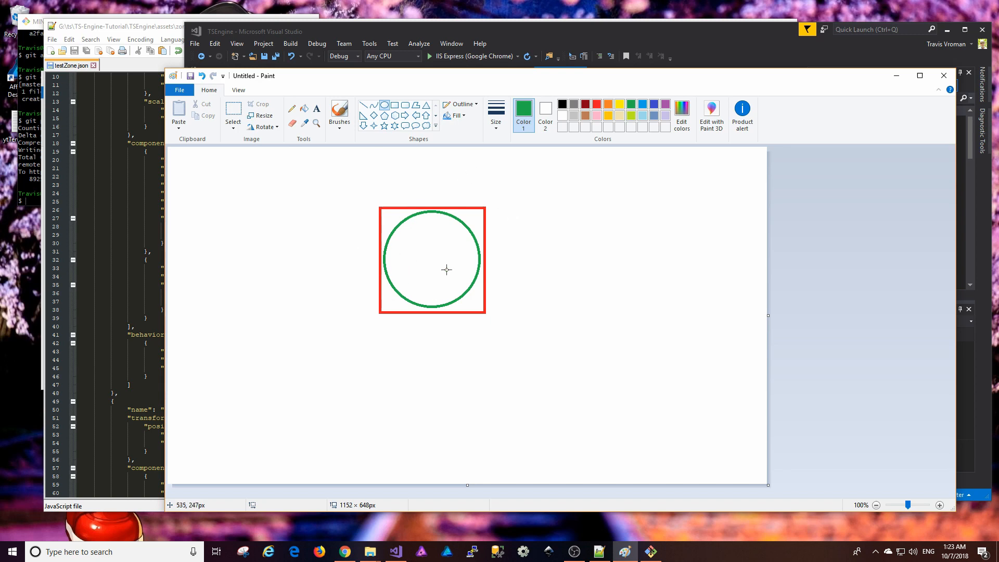
mouse_move(388, 236)
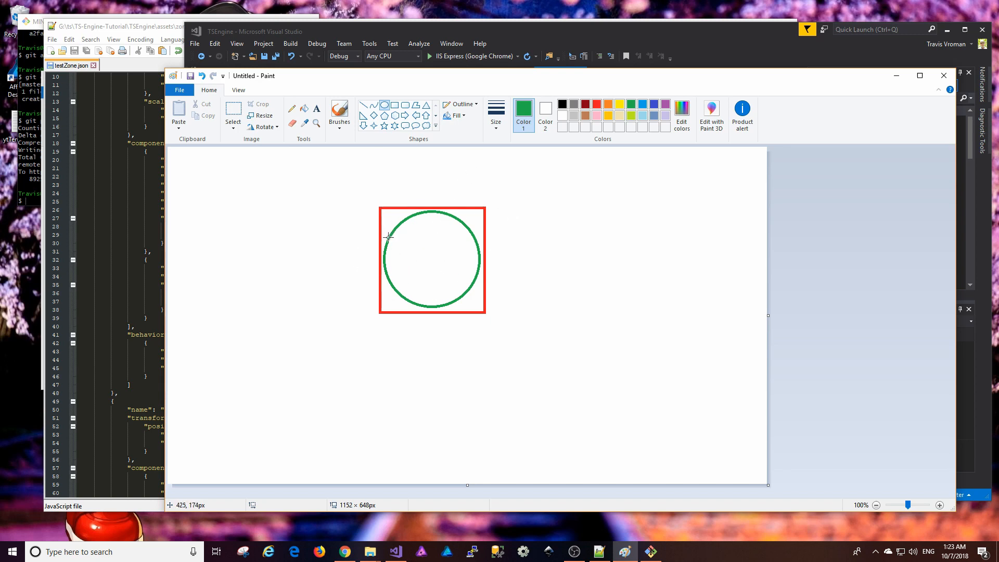
mouse_move(543, 256)
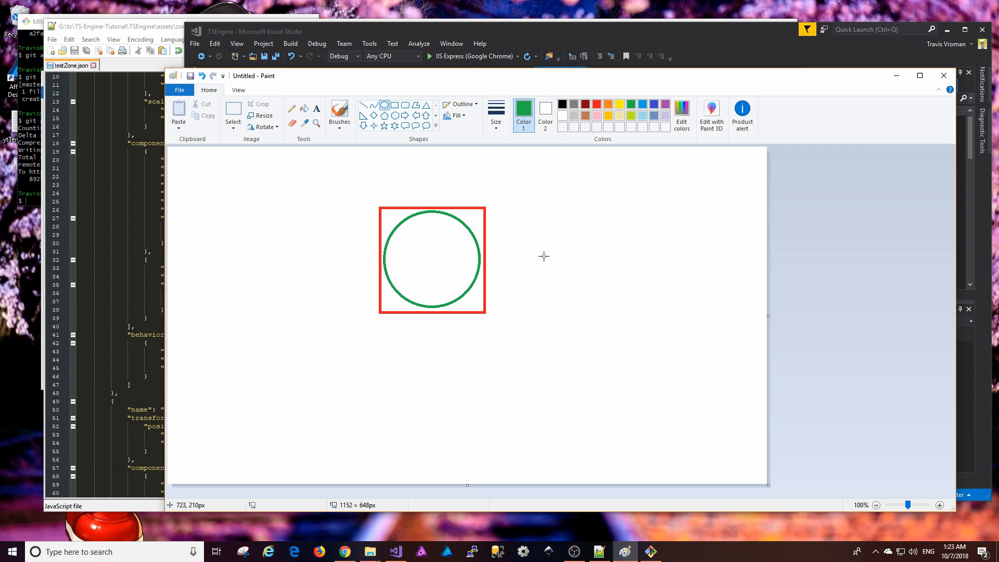
mouse_move(362, 289)
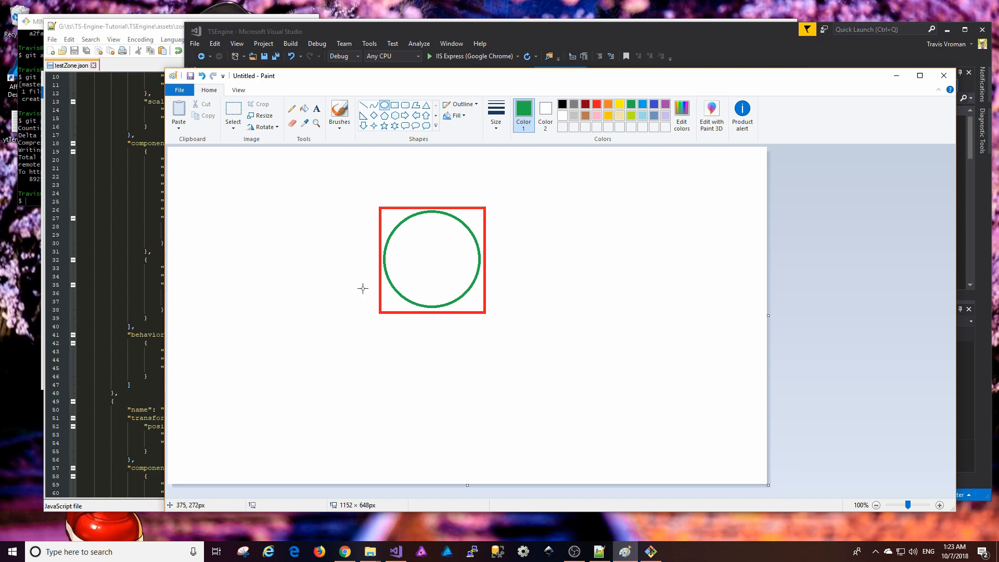
mouse_move(510, 297)
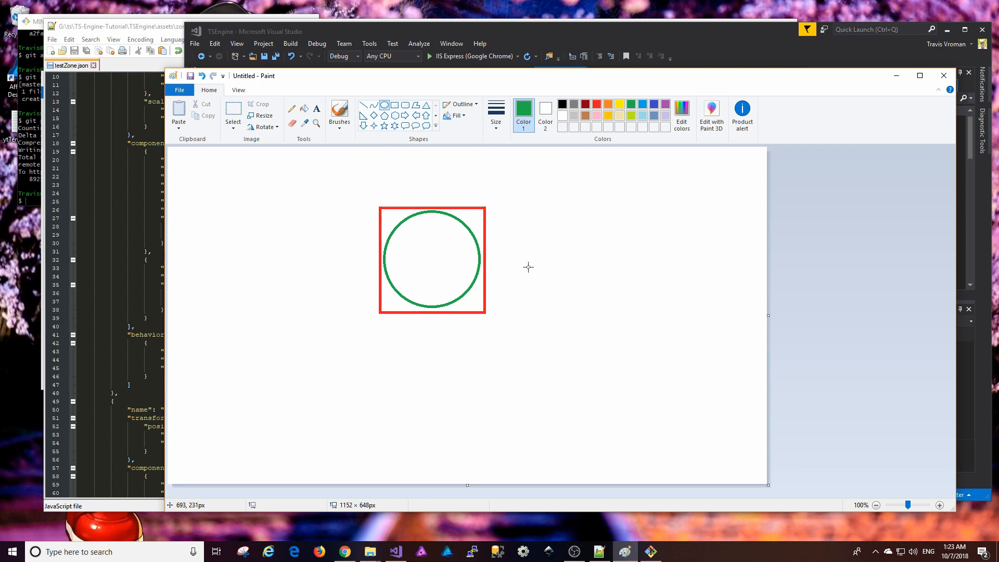
mouse_move(352, 228)
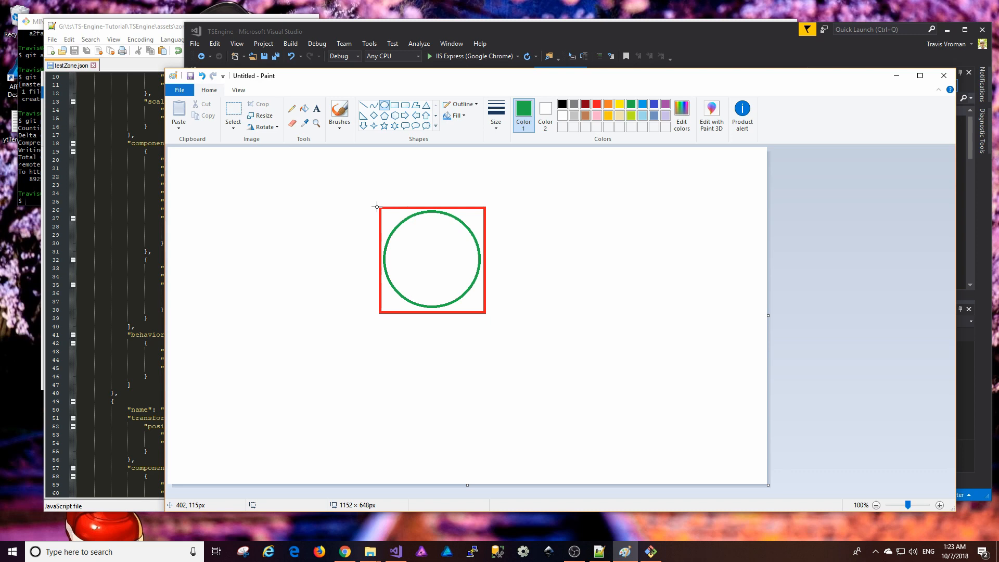
mouse_move(373, 208)
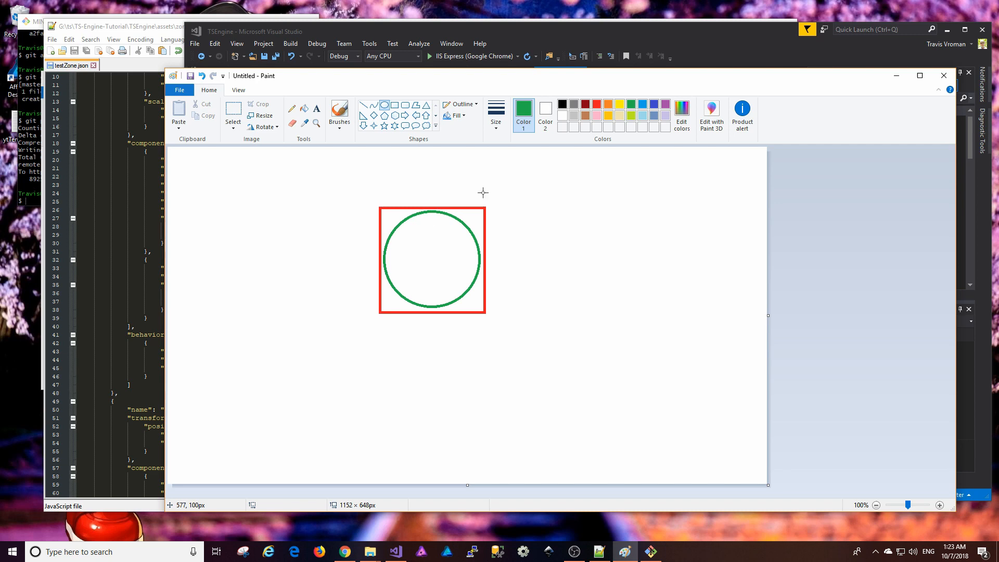
click(594, 104)
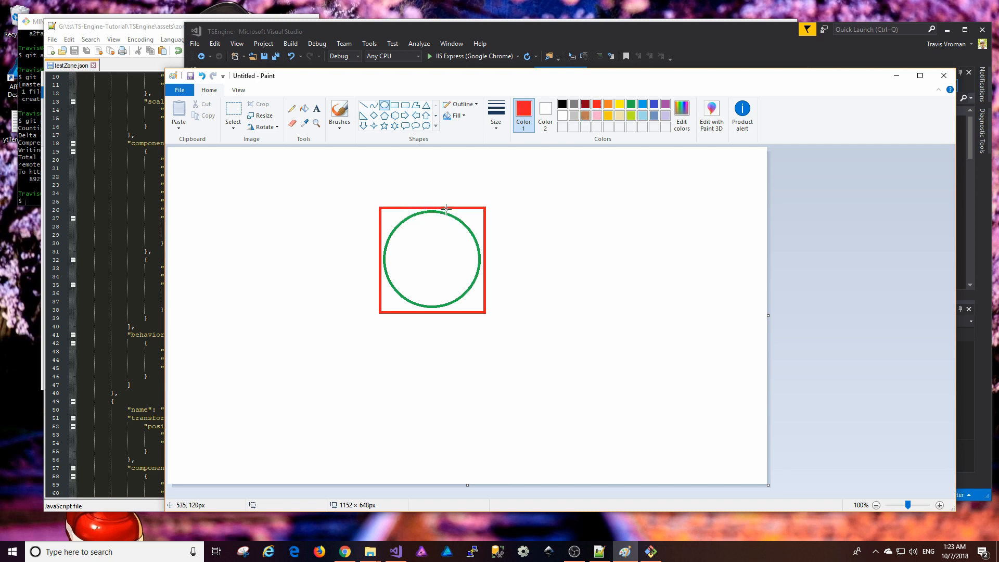
Add red arrows right of and below the square, green scribbles inside the circle, and select the canvas.
drag(493, 209, 494, 266)
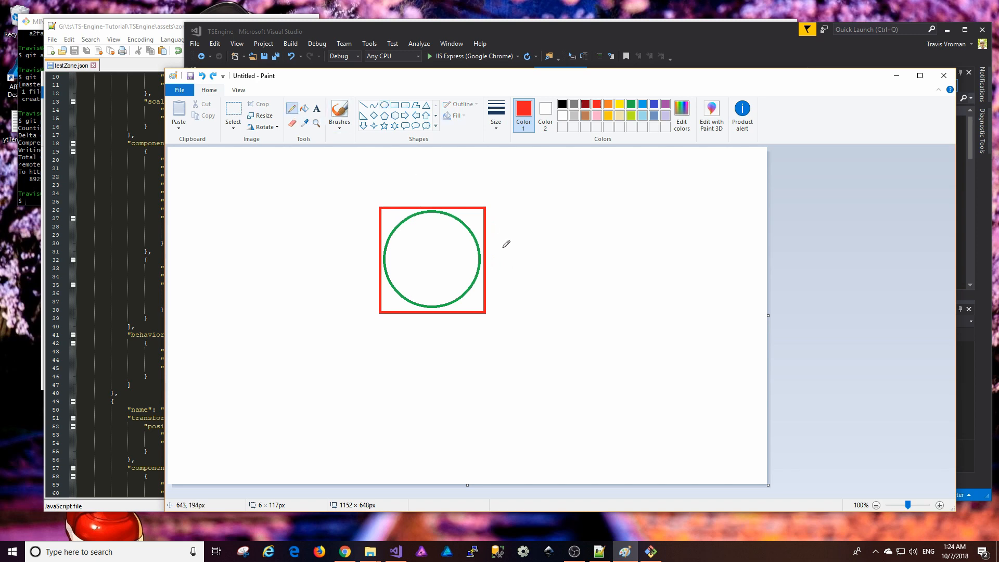
drag(498, 211, 499, 263)
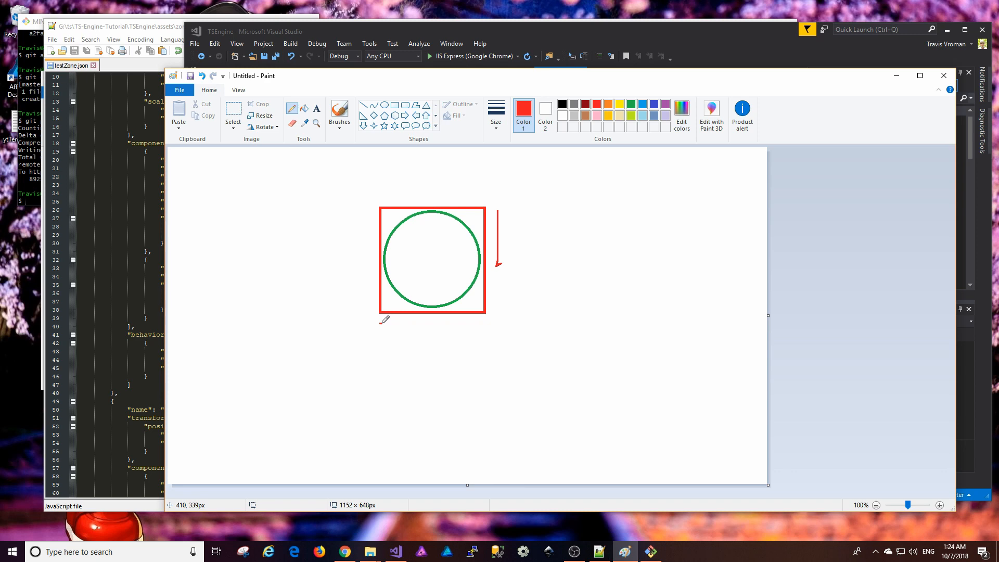
drag(383, 319, 437, 320)
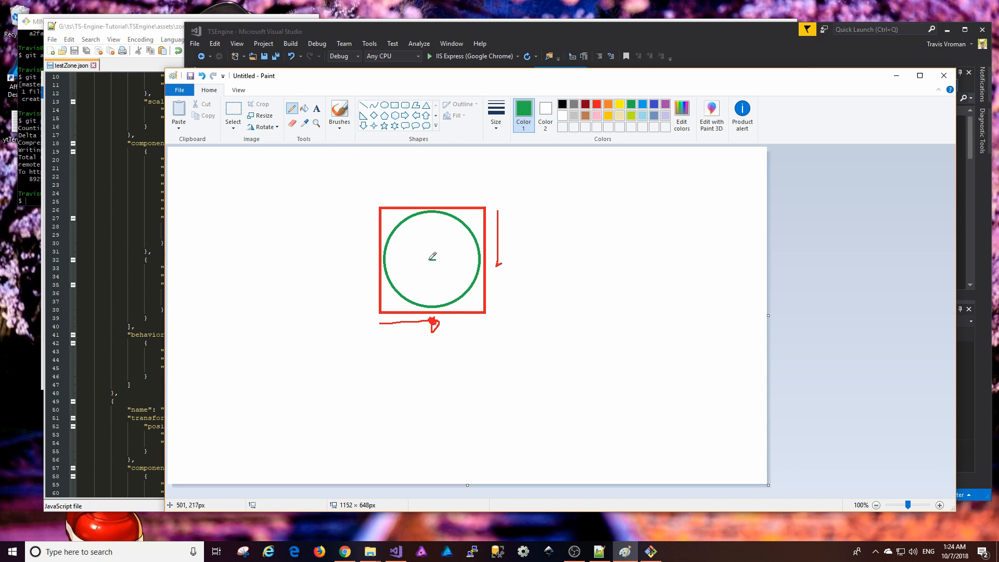
drag(381, 259, 433, 259)
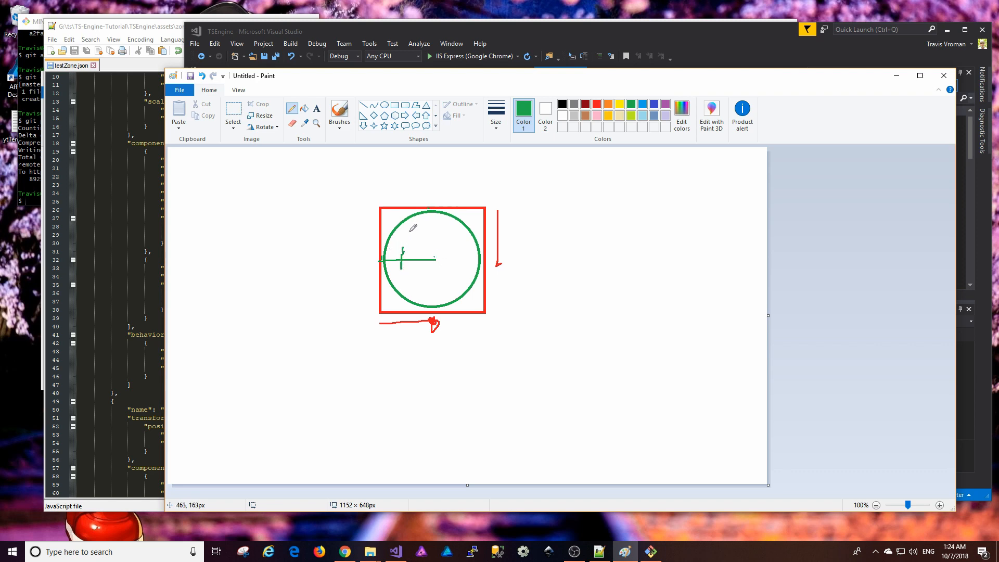
drag(413, 228, 408, 268)
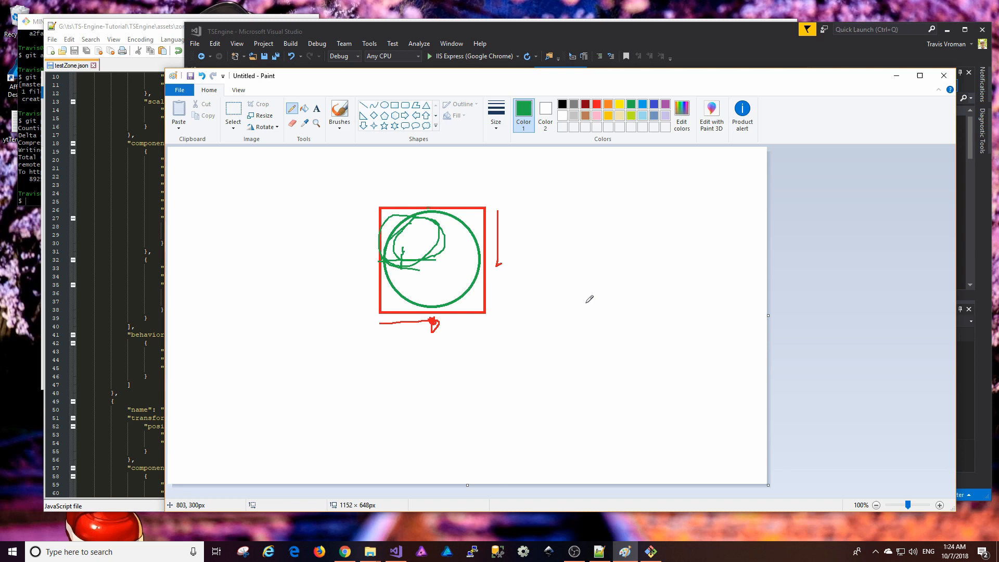
click(232, 115)
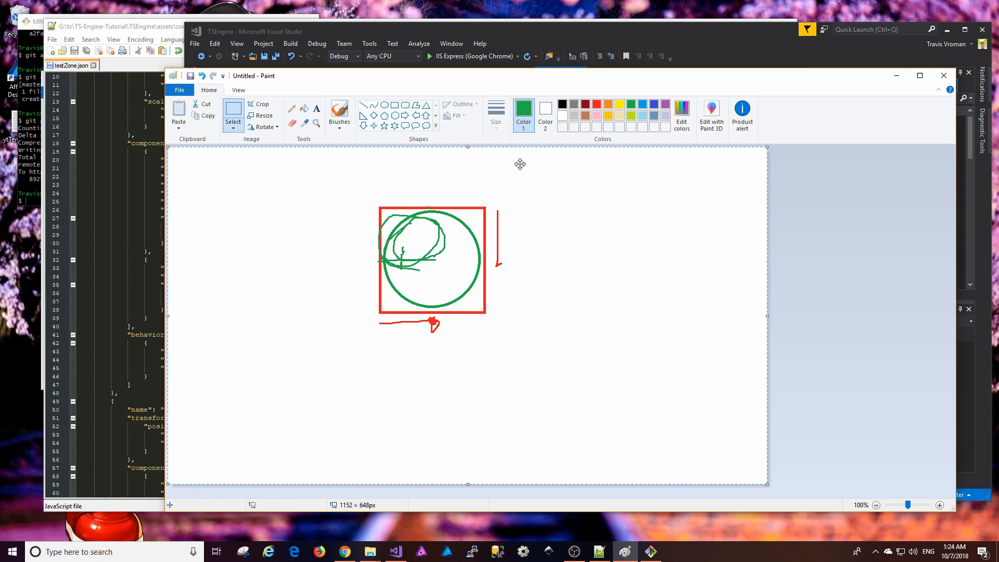
mouse_move(751, 215)
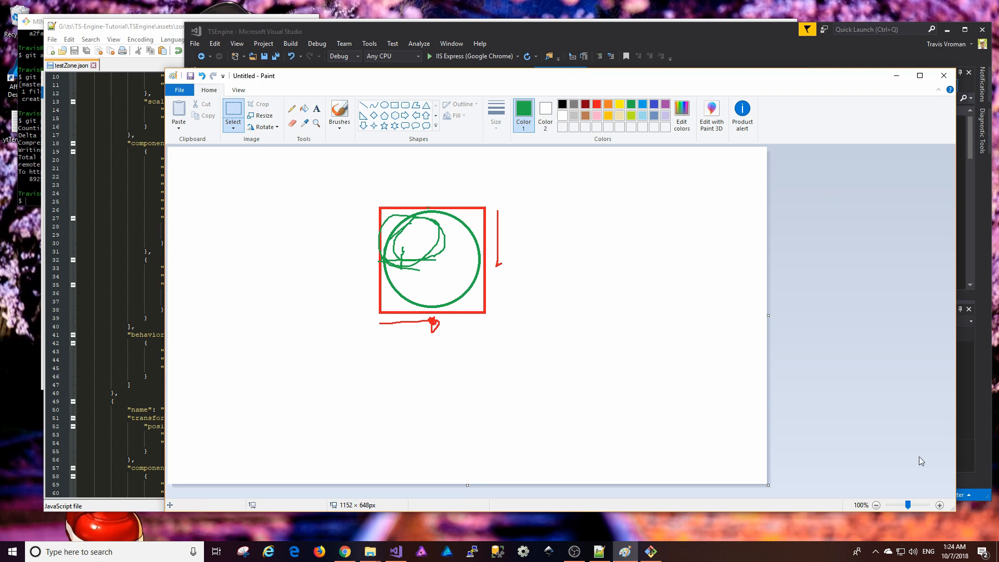
mouse_move(619, 69)
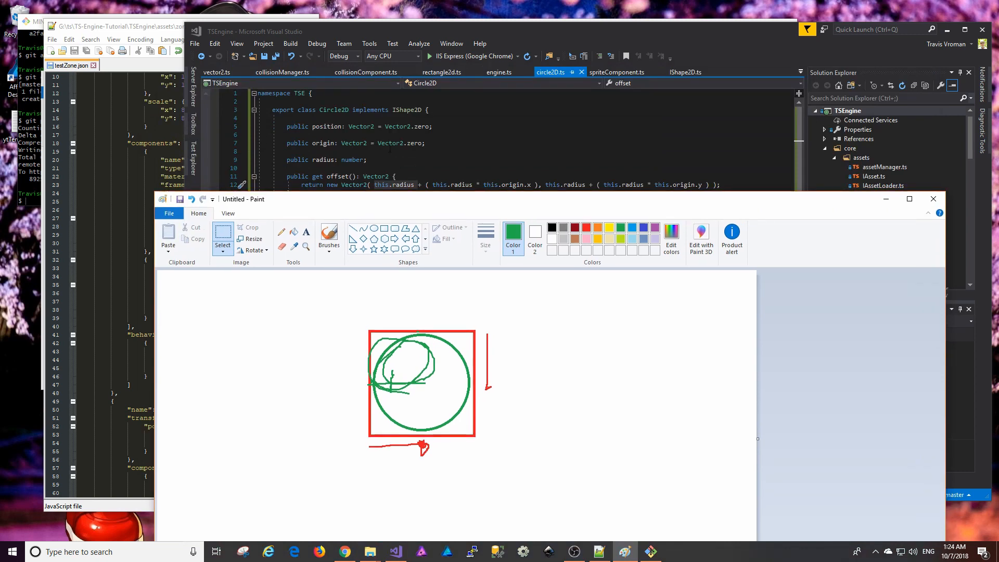
Move the Paint window aside and bring up the Rectangle2D source in Visual Studio.
drag(242, 198, 199, 127)
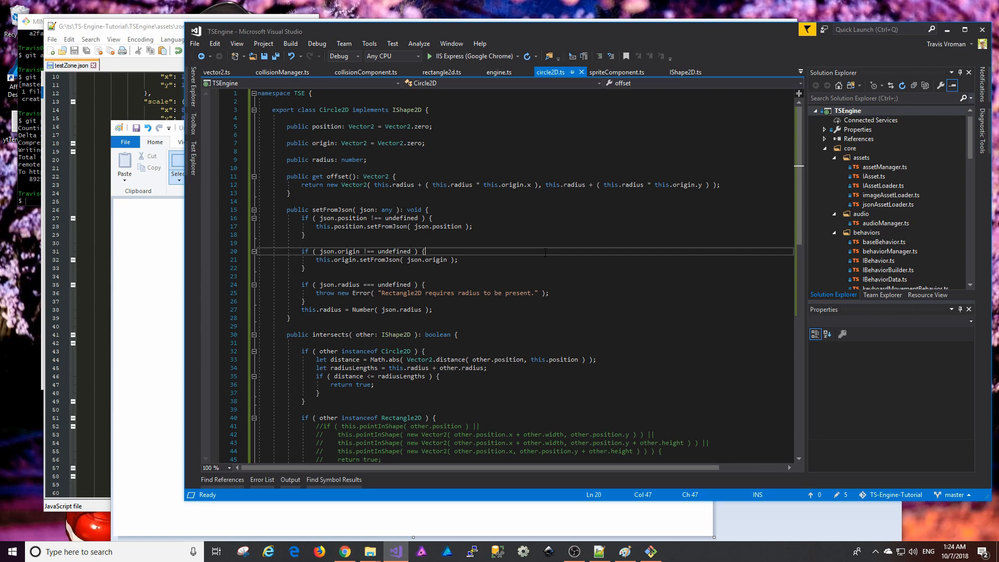
click(441, 72)
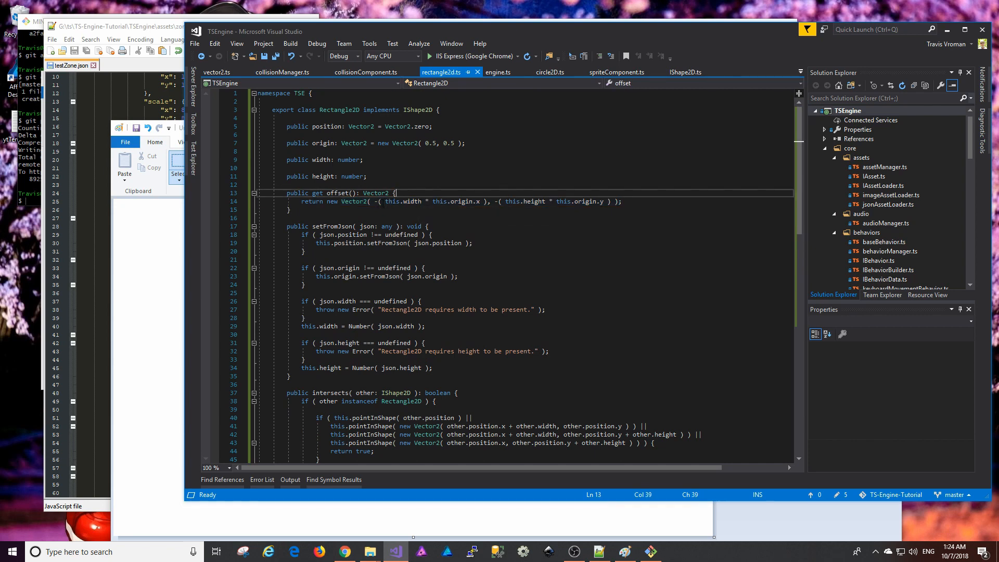
Highlight part of the Rectangle2D offset calculation, then return to Circle2D.
double_click(413, 200)
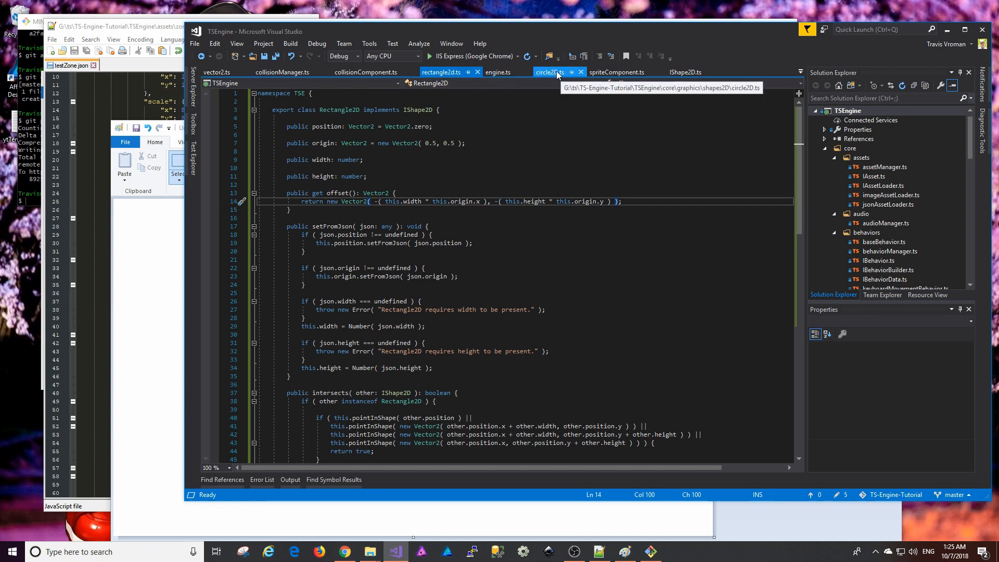
click(550, 72)
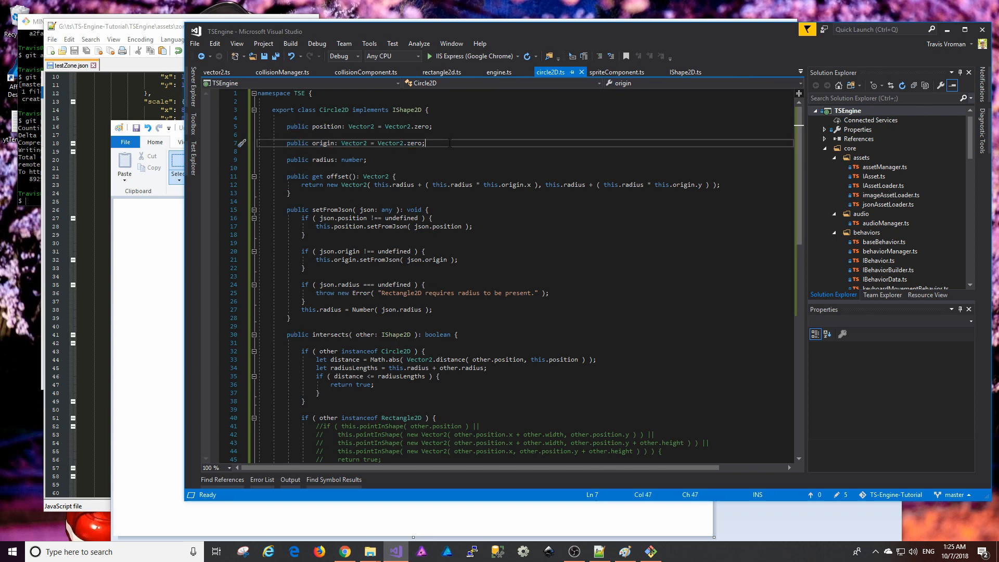
Scroll through the Rectangle2D source file.
click(439, 72)
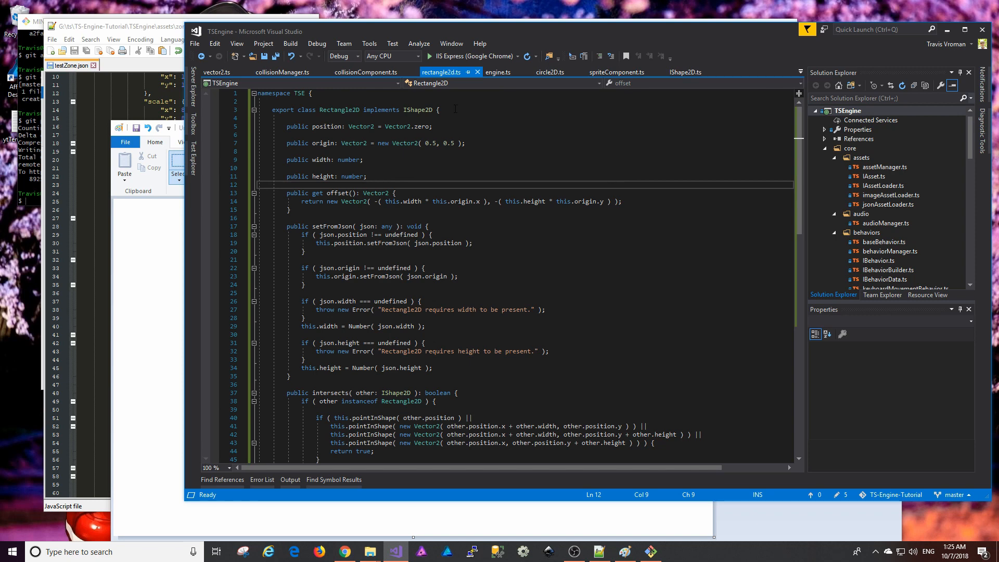
scroll(down, 3)
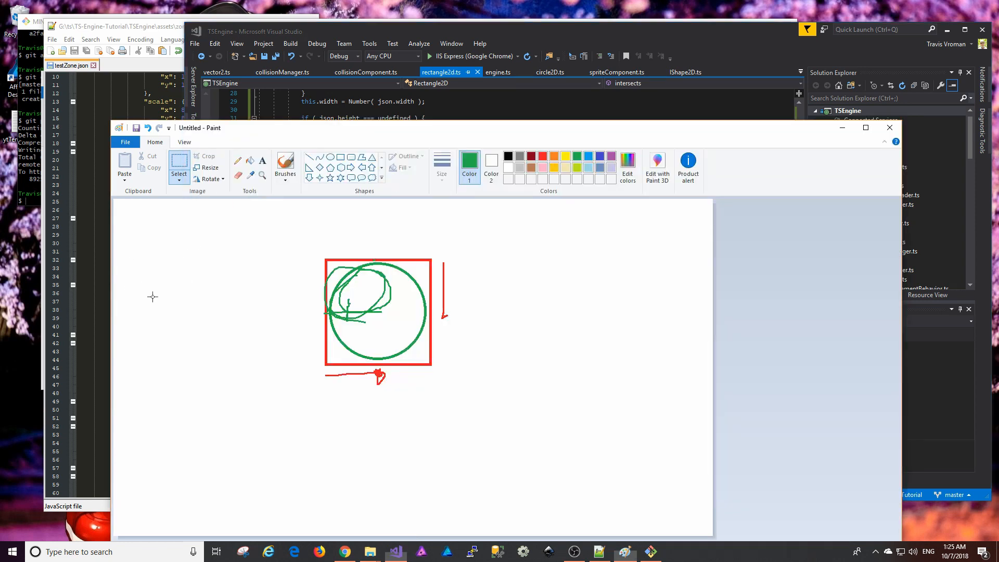
mouse_move(480, 313)
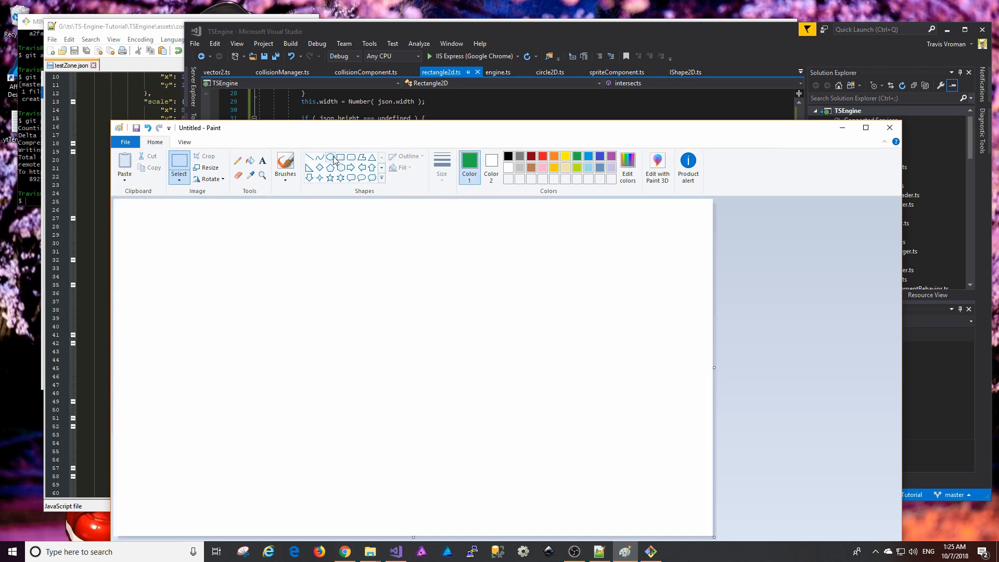
Choose red and drag out a square near the canvas centre.
click(542, 155)
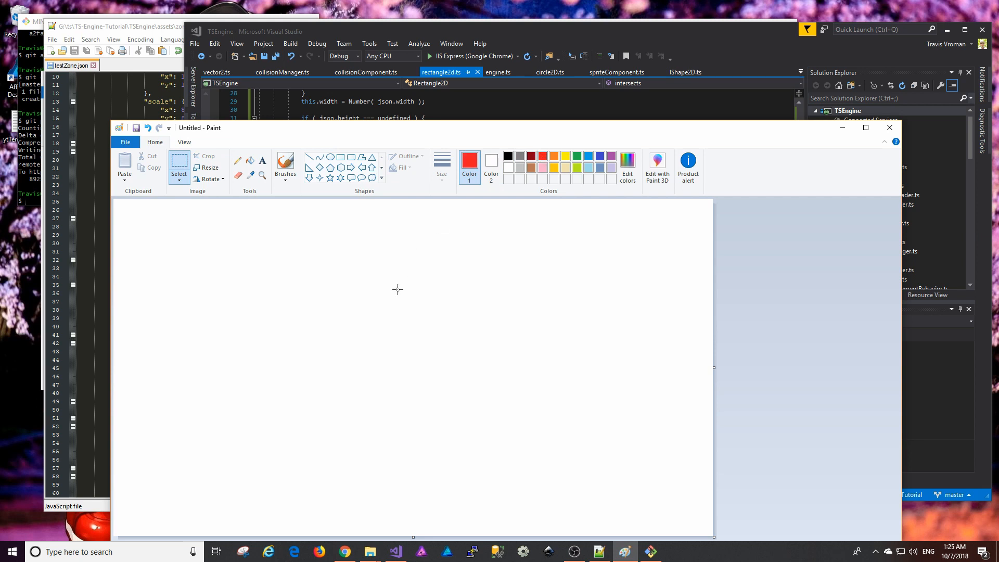
drag(324, 253, 416, 343)
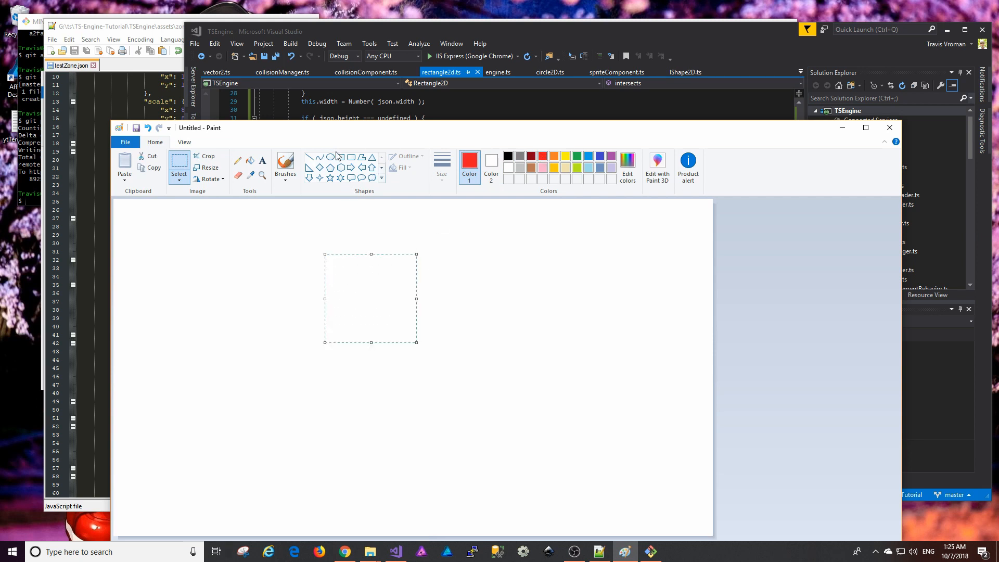
Complete the red square's outline.
drag(327, 261, 431, 369)
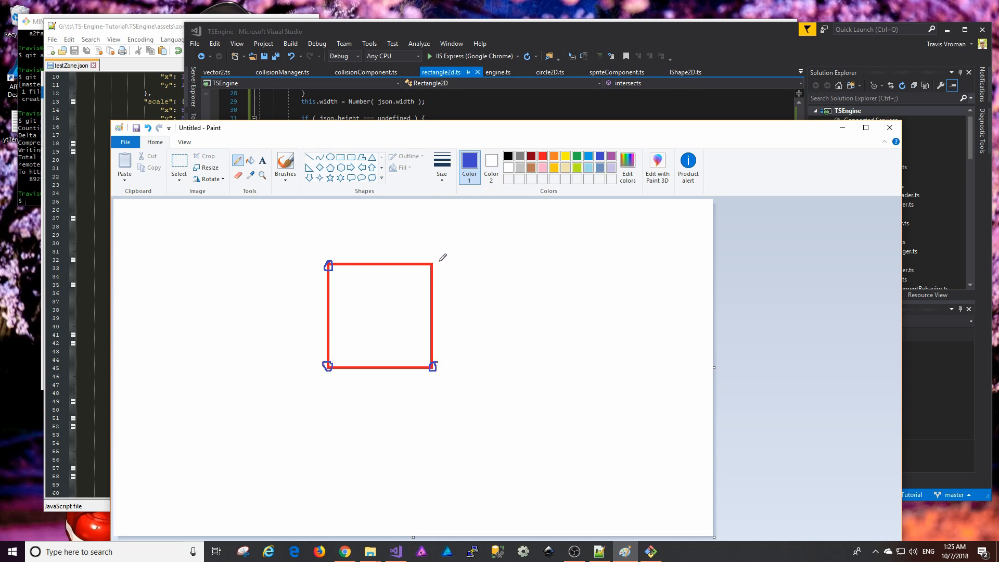
mouse_move(657, 259)
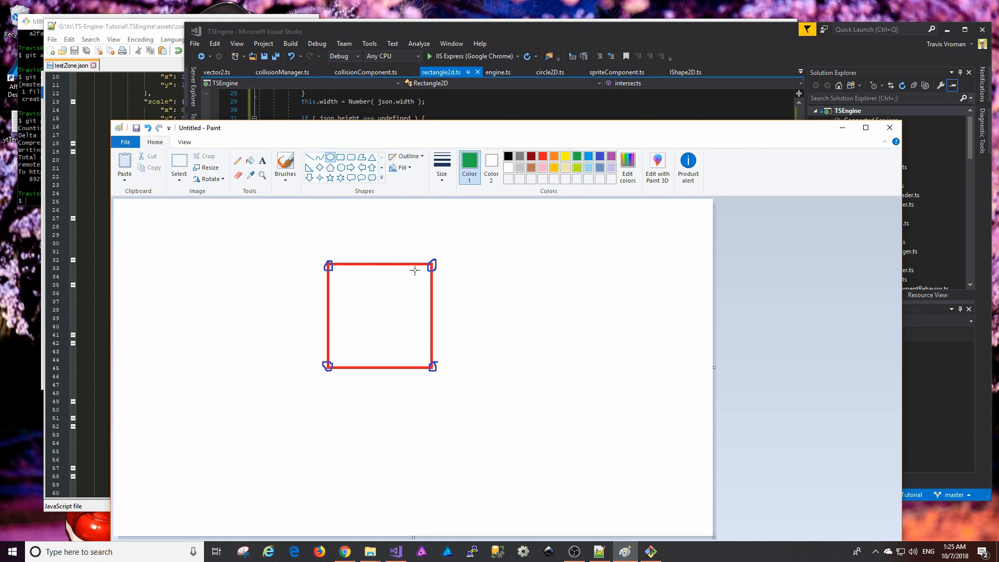
mouse_move(426, 430)
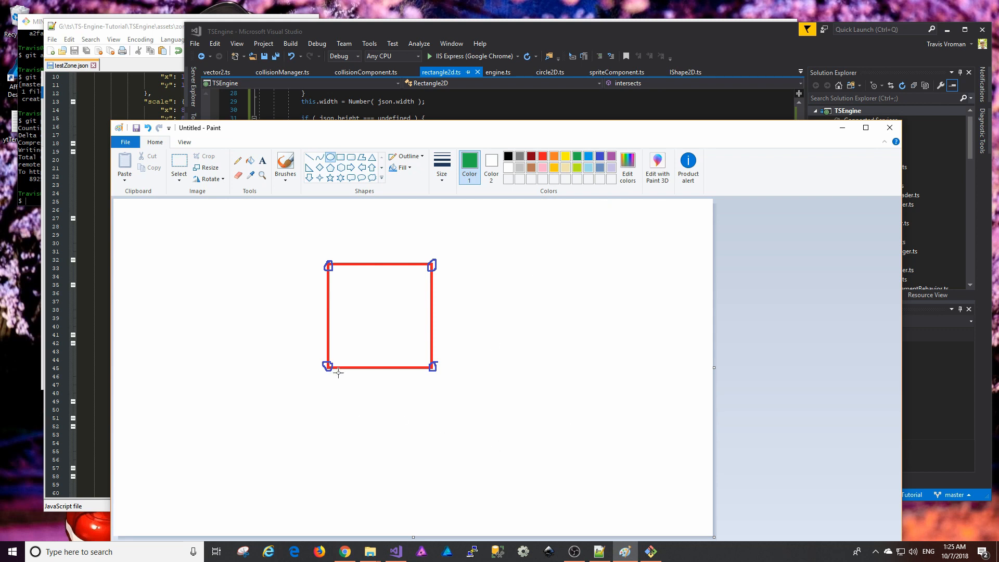
Draw a green circle under the red square overlapping its bottom edge, then move the Paint window aside.
drag(342, 369, 395, 422)
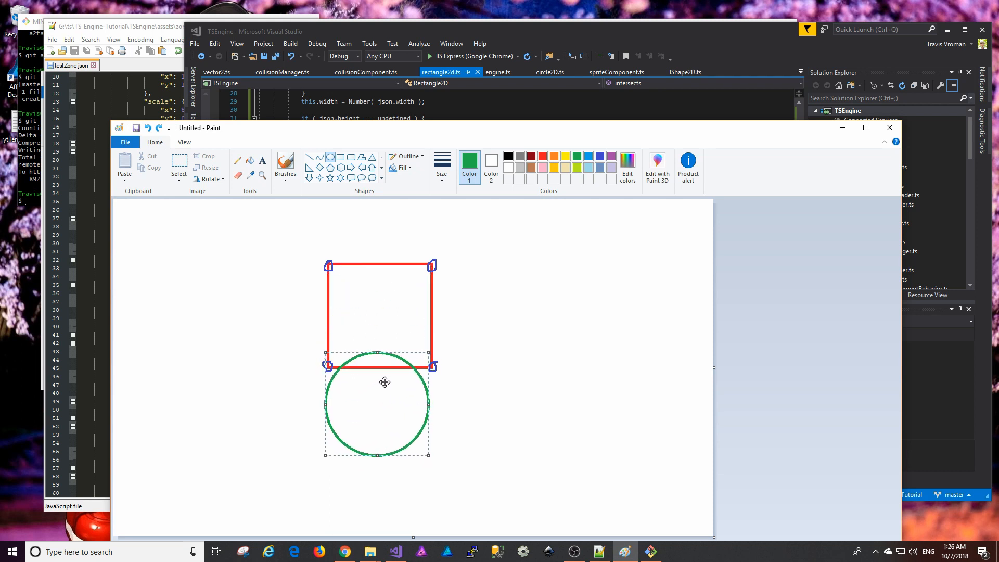
drag(383, 382, 387, 375)
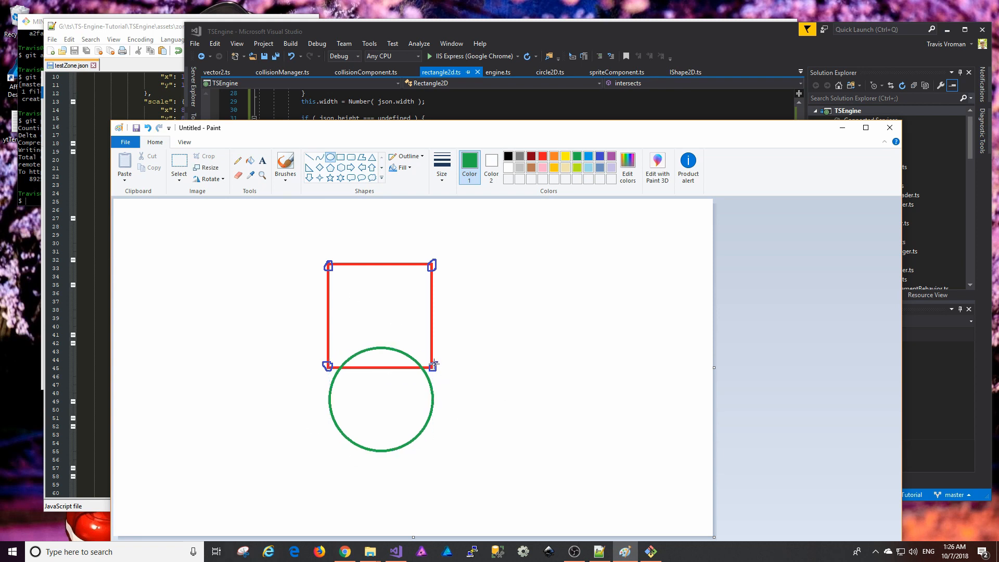
mouse_move(365, 389)
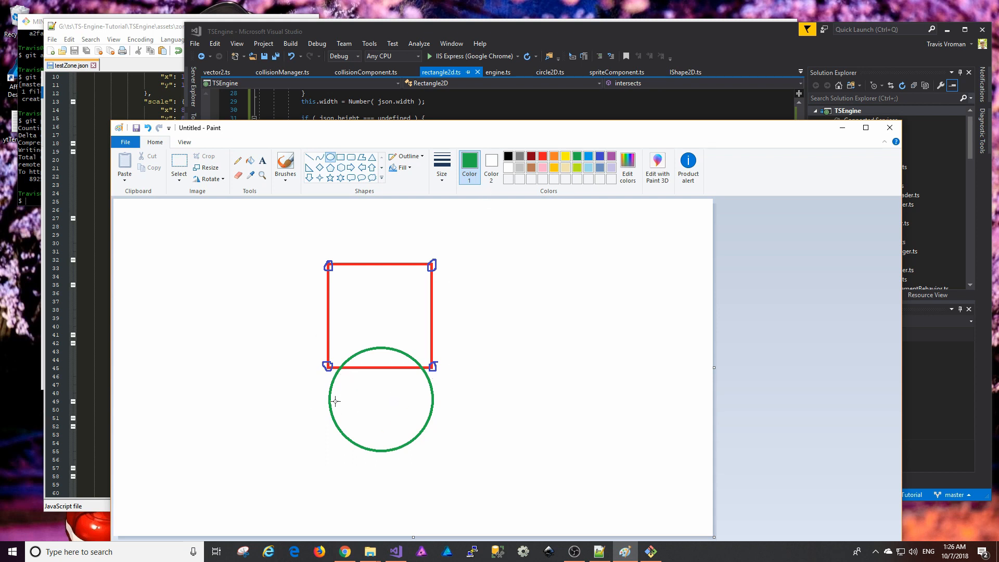
mouse_move(361, 384)
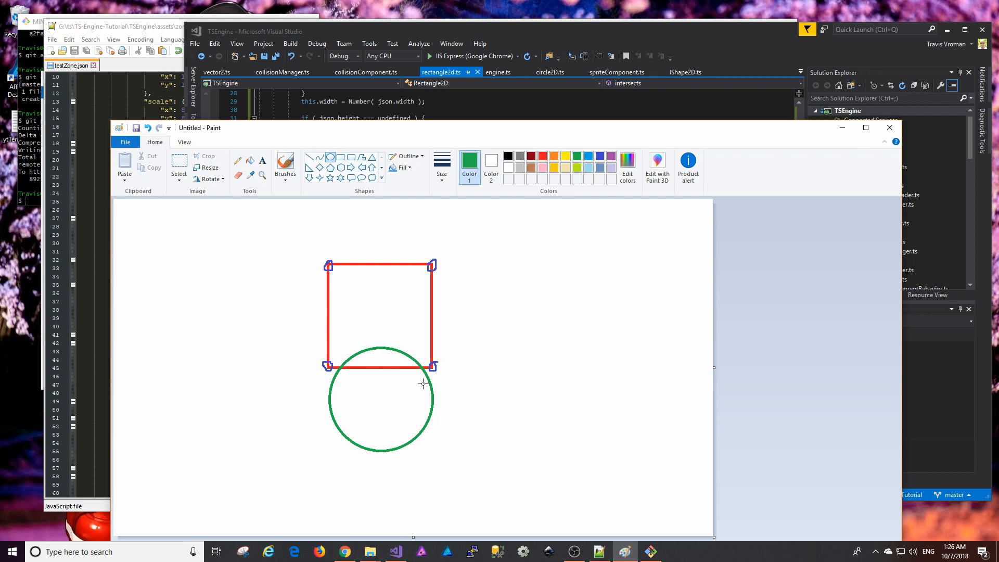
mouse_move(322, 307)
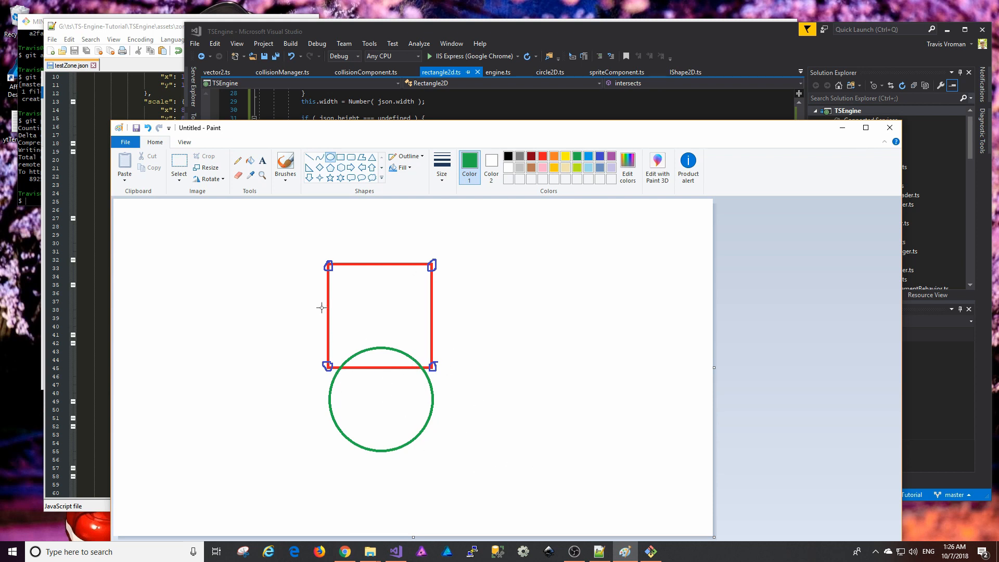
mouse_move(436, 303)
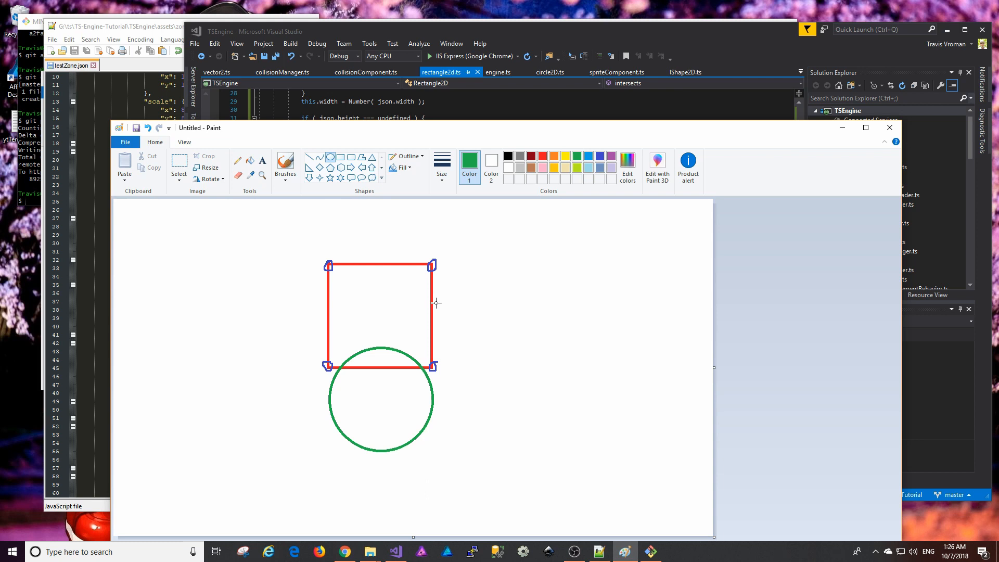
mouse_move(827, 142)
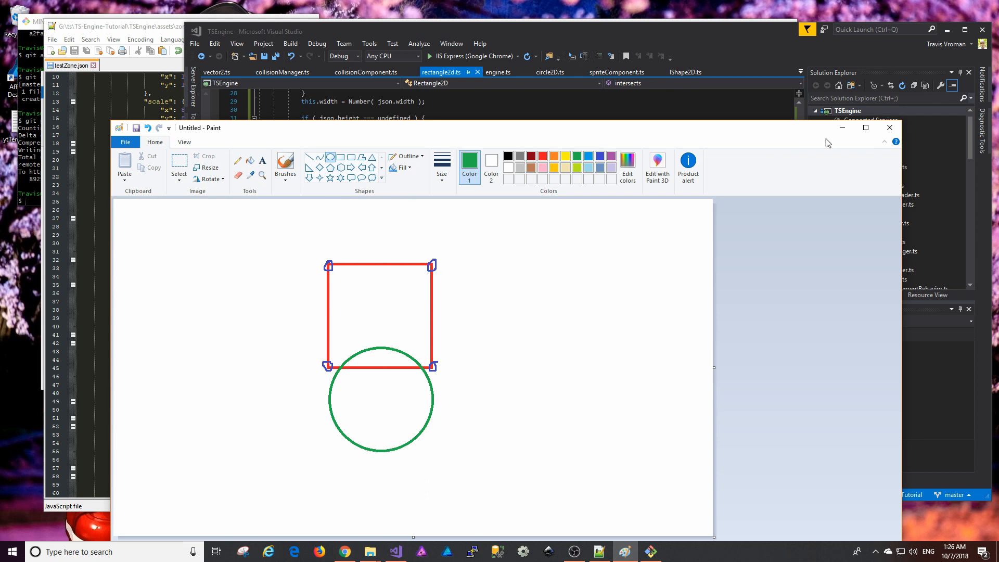
drag(828, 127, 724, 89)
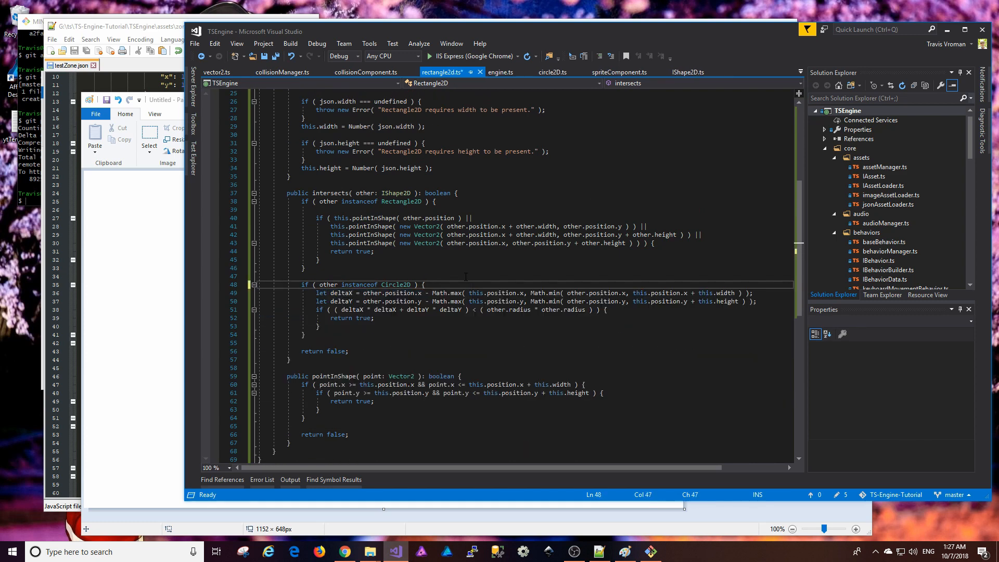
Review the clamped nearest-point intersects code in circle2D.ts against rectangle2d.ts.
click(549, 72)
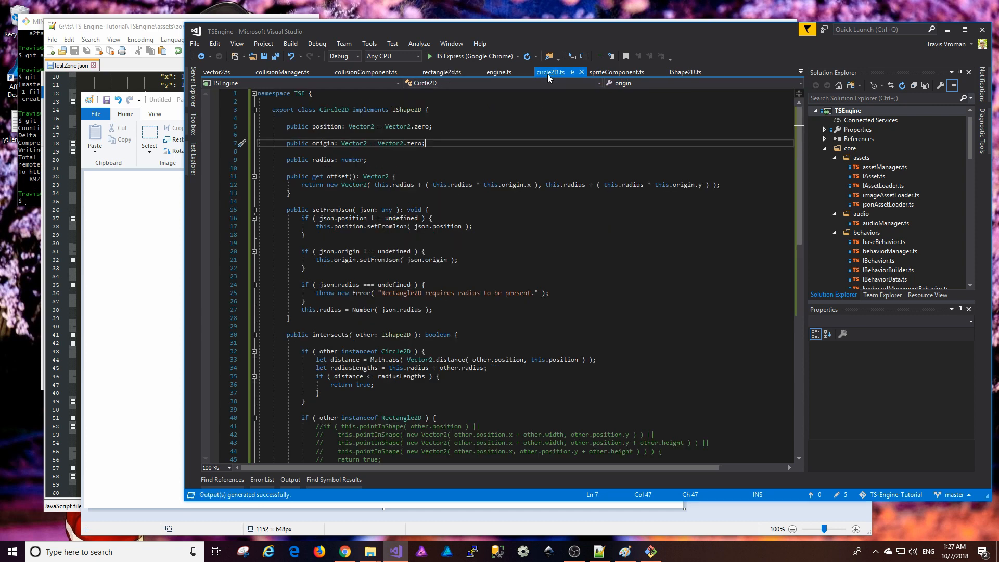
scroll(down, 3)
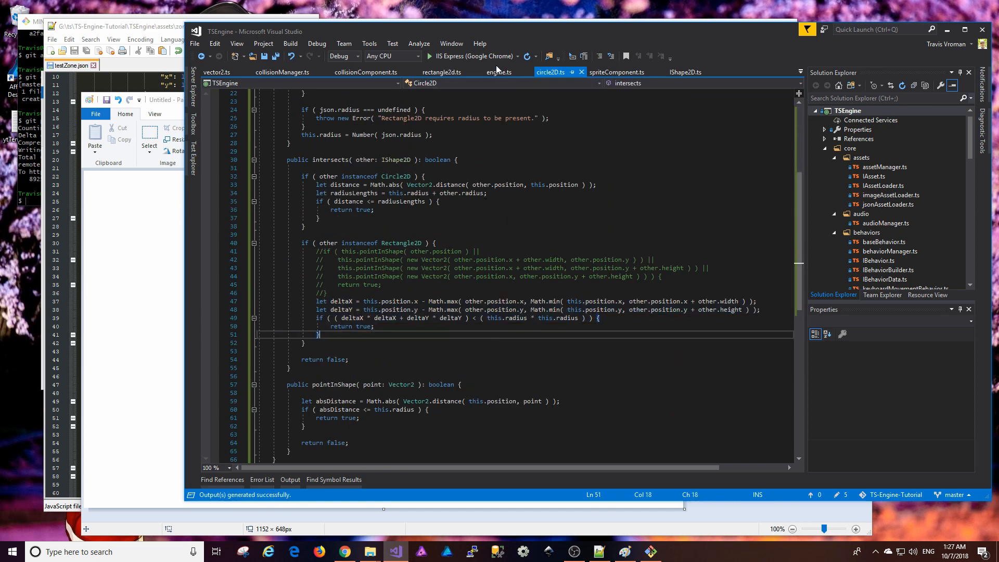
click(441, 72)
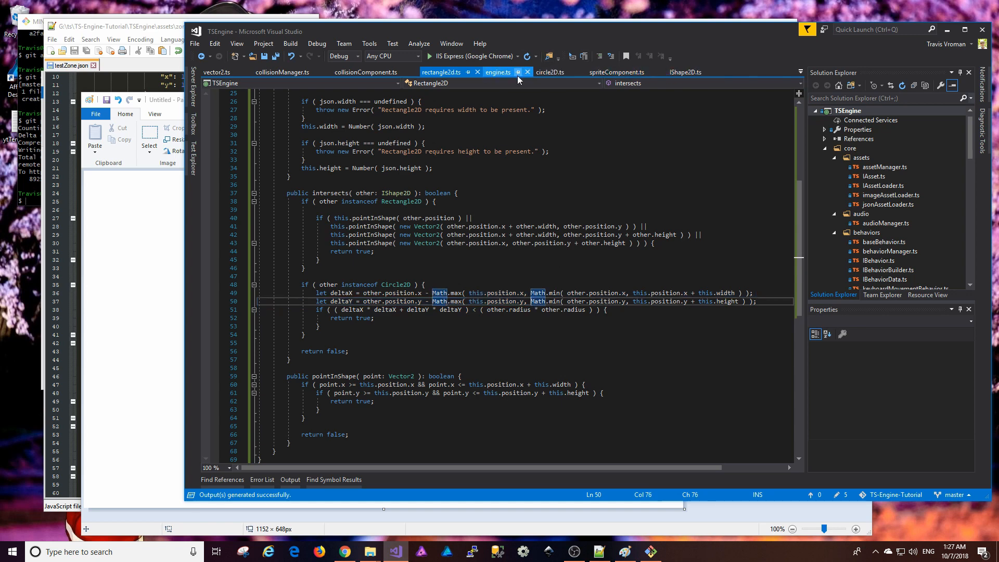
click(549, 71)
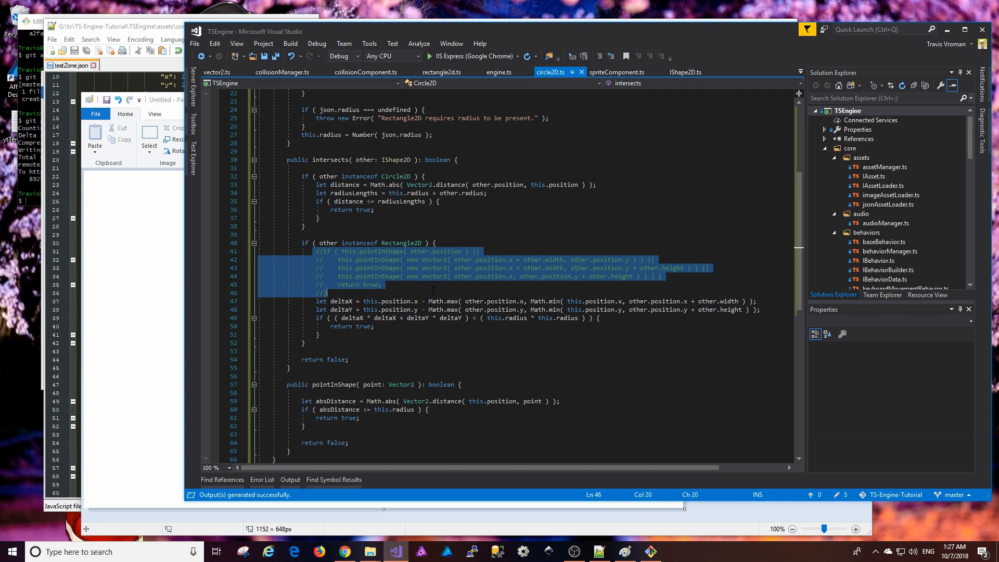
Delete the leftover commented-out rectangle check in circle2D.ts before running the game.
key(Delete)
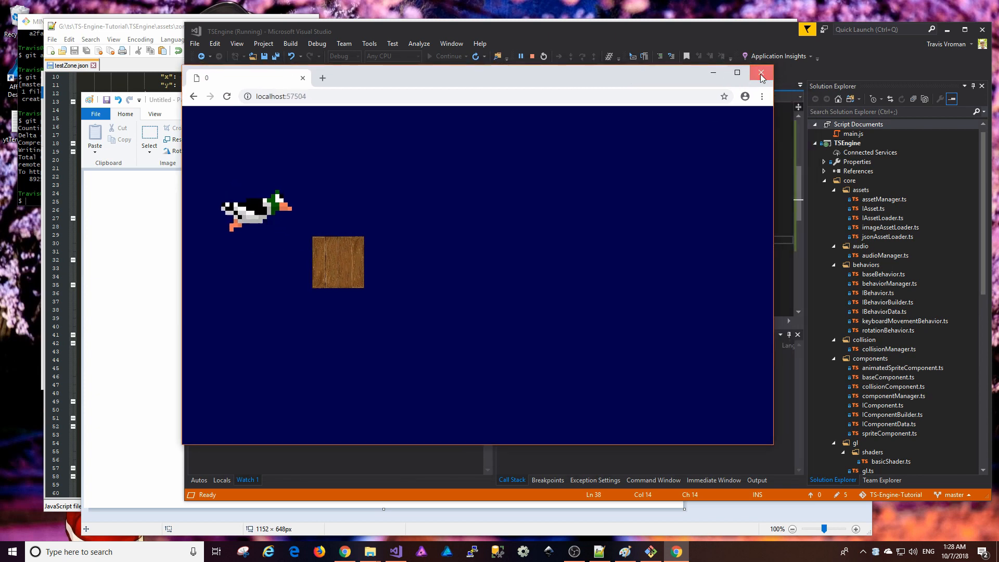
Close the running game's Chrome window to end the debug session.
click(760, 72)
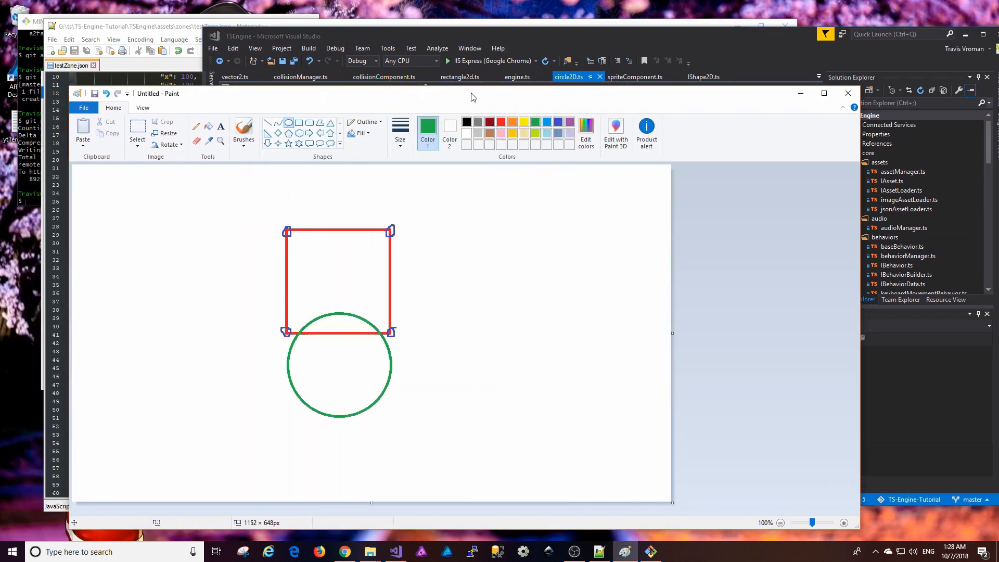
mouse_move(444, 285)
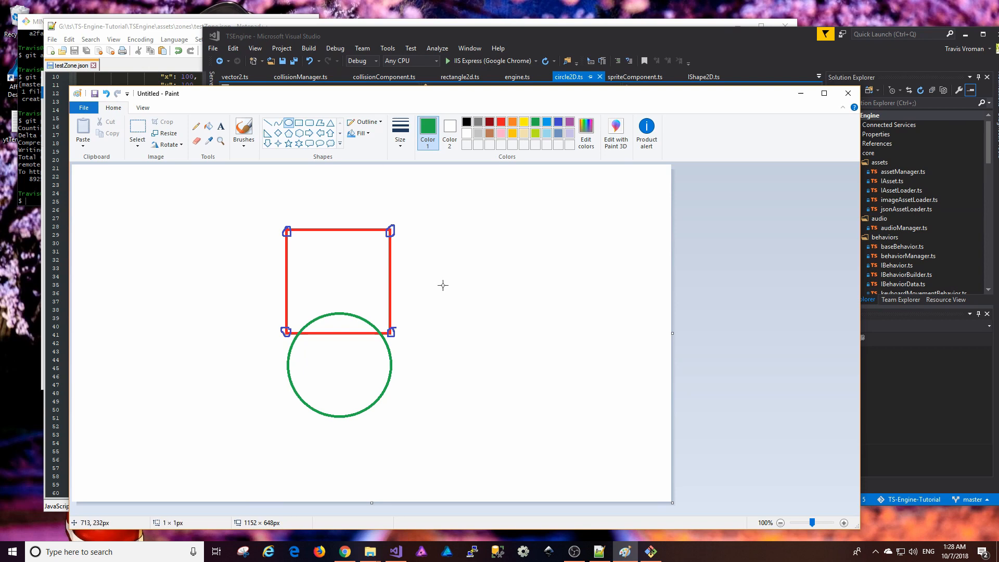
Clear the canvas and pick brown for the obstacle rectangle outlines.
click(136, 130)
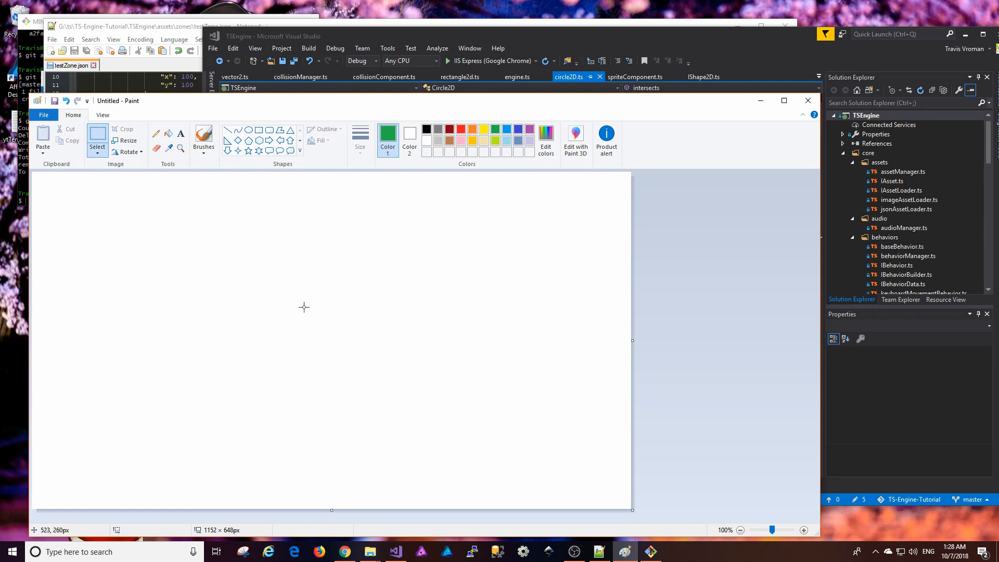
mouse_move(281, 288)
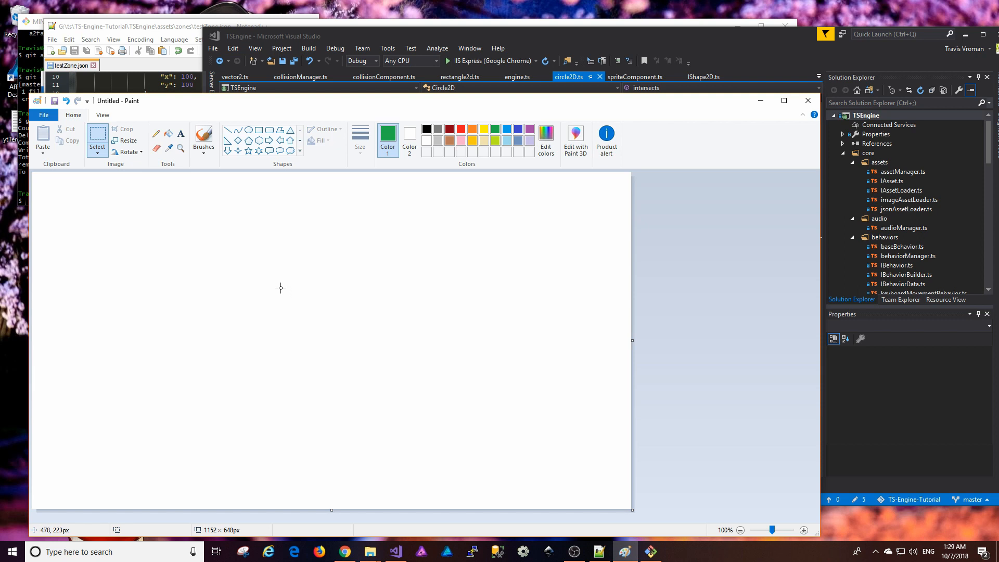
mouse_move(268, 302)
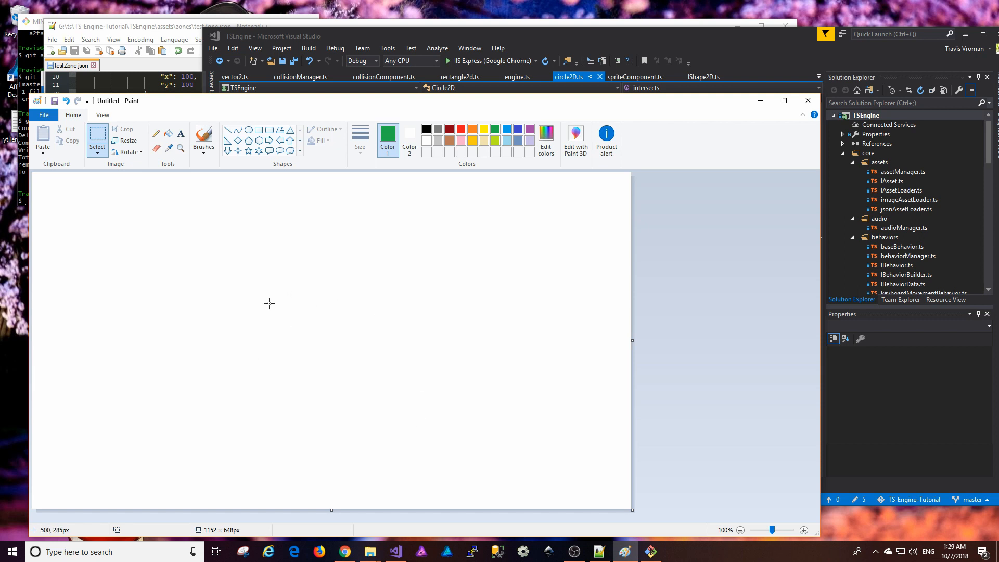
mouse_move(138, 115)
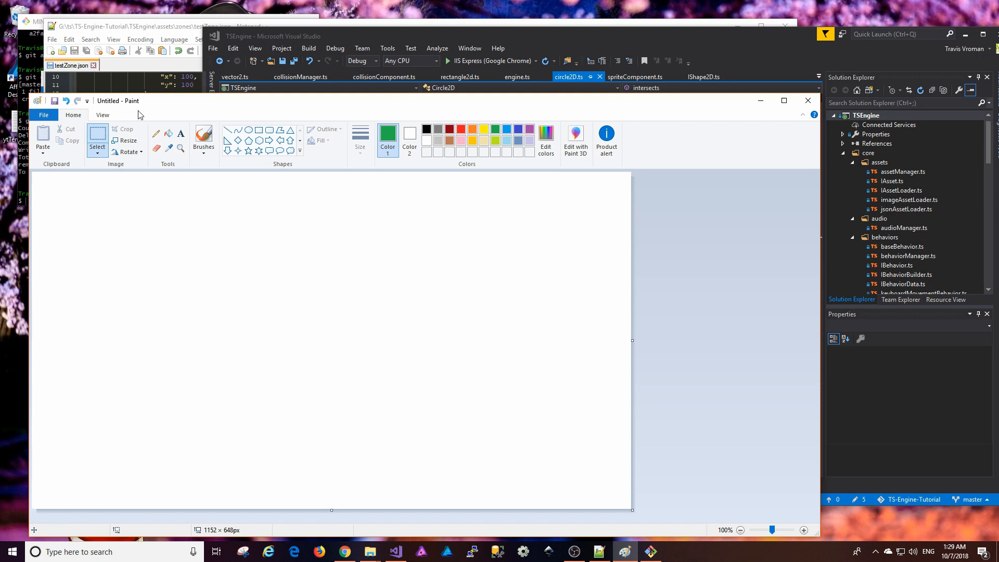
mouse_move(164, 143)
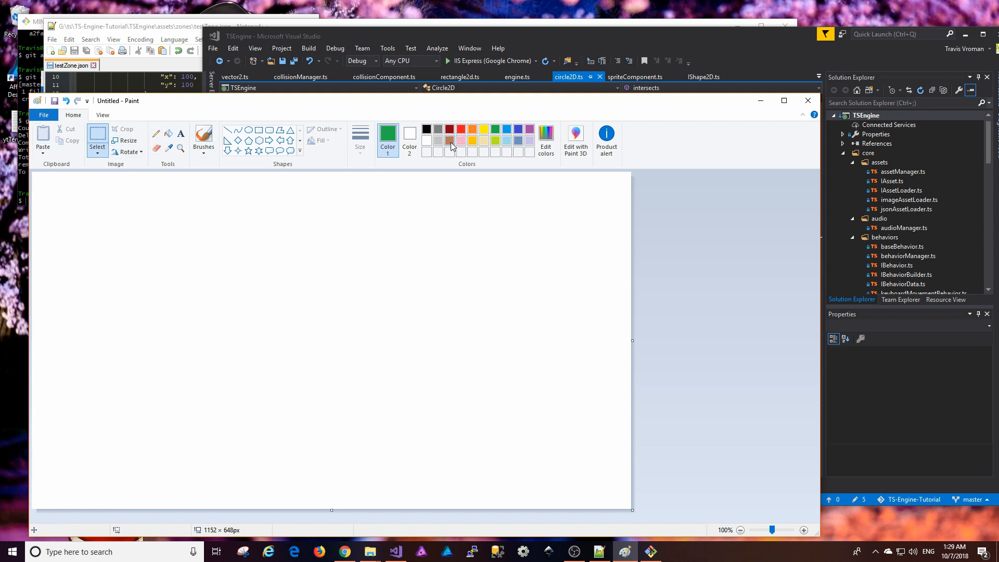
click(451, 140)
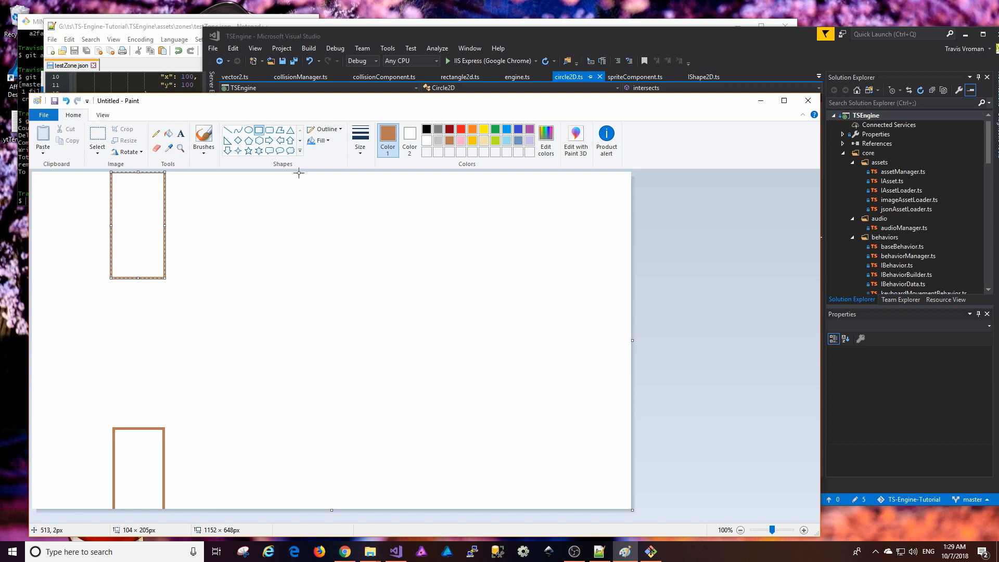
Draw a tall brown obstacle rectangle hanging from the top in the canvas middle.
drag(297, 170, 360, 352)
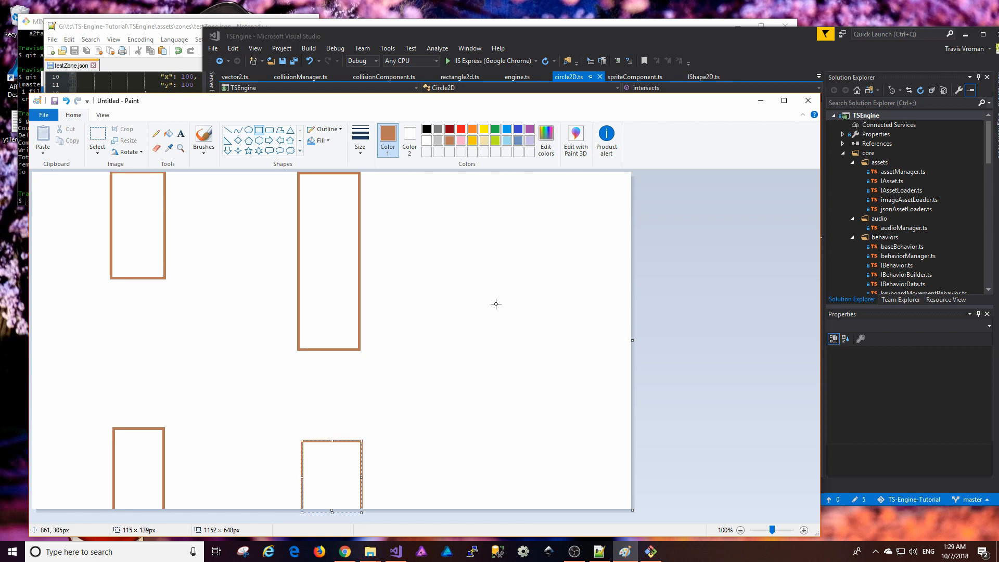
mouse_move(486, 176)
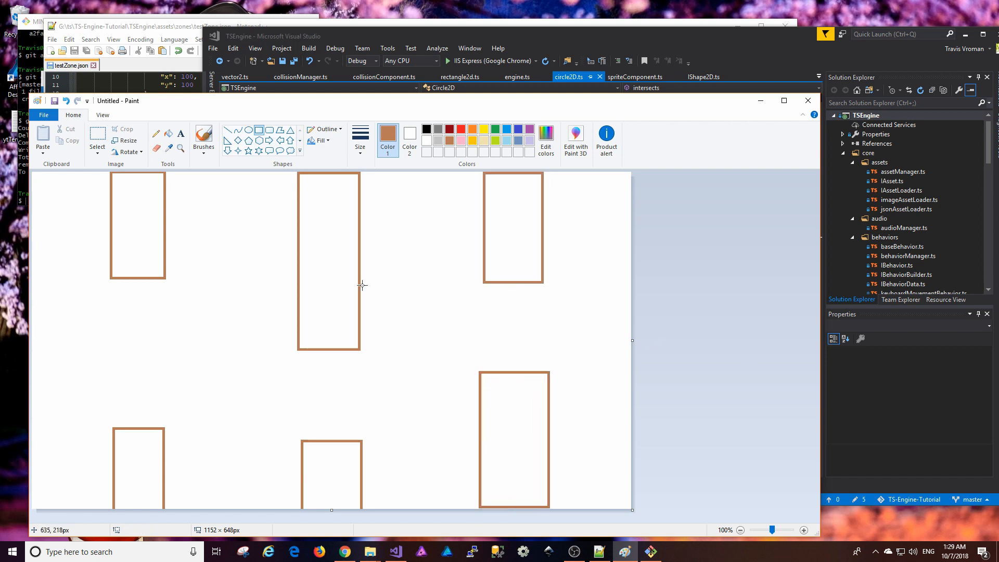
mouse_move(408, 222)
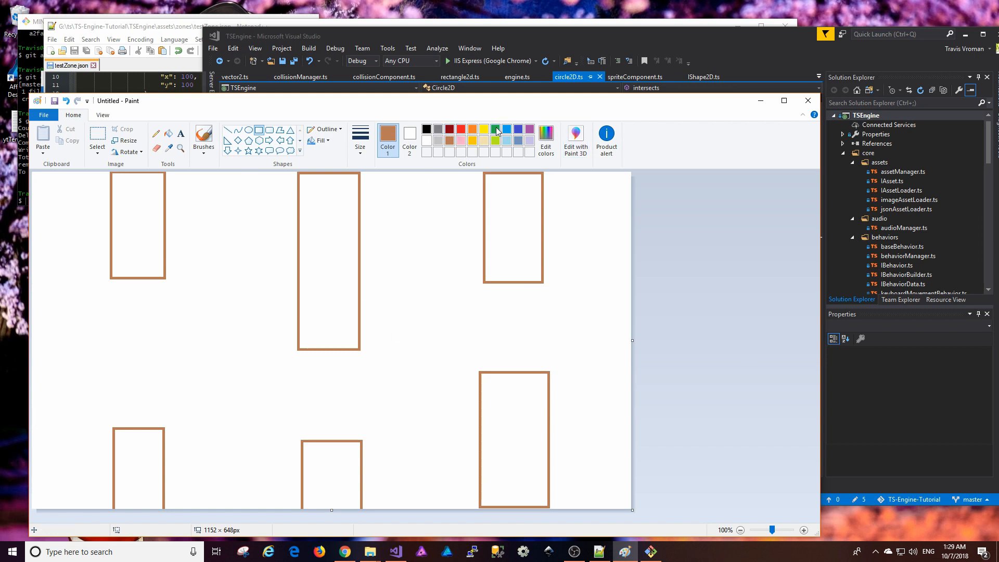
Draw a small black square near the left edge to stand in for the bird.
click(427, 129)
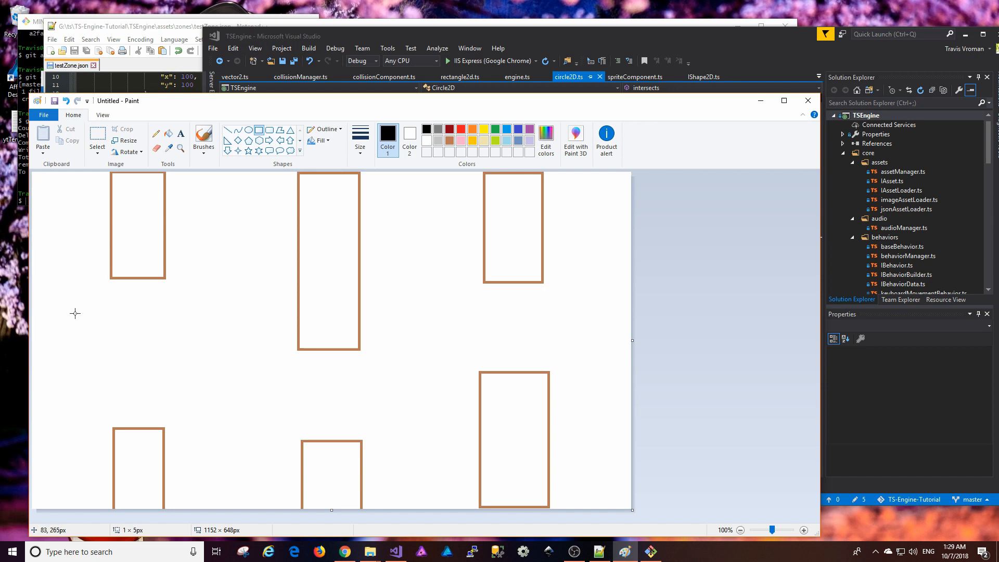
drag(46, 311, 76, 341)
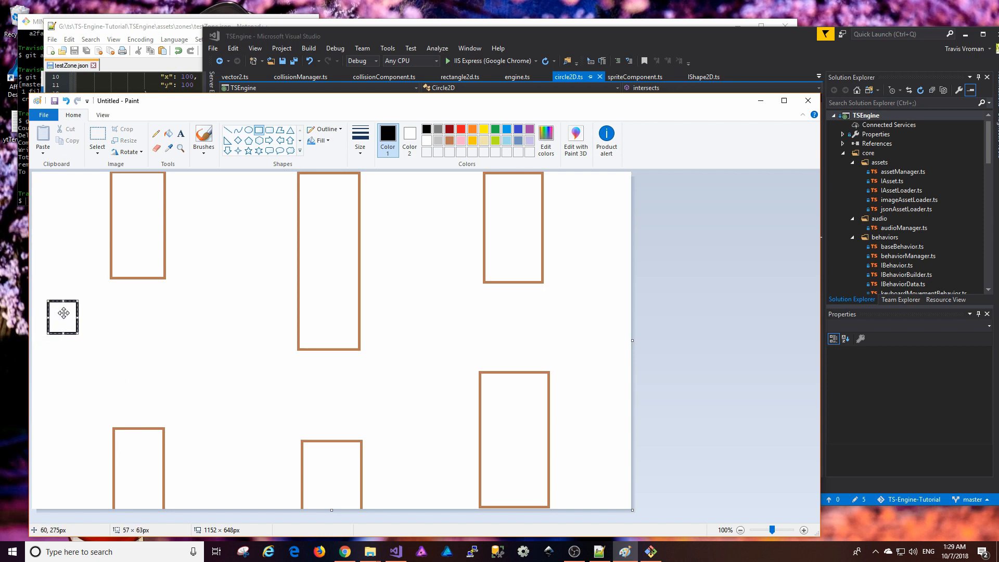
Reposition the bird square around the obstacle gaps and settle it back on the left side.
drag(63, 316, 56, 282)
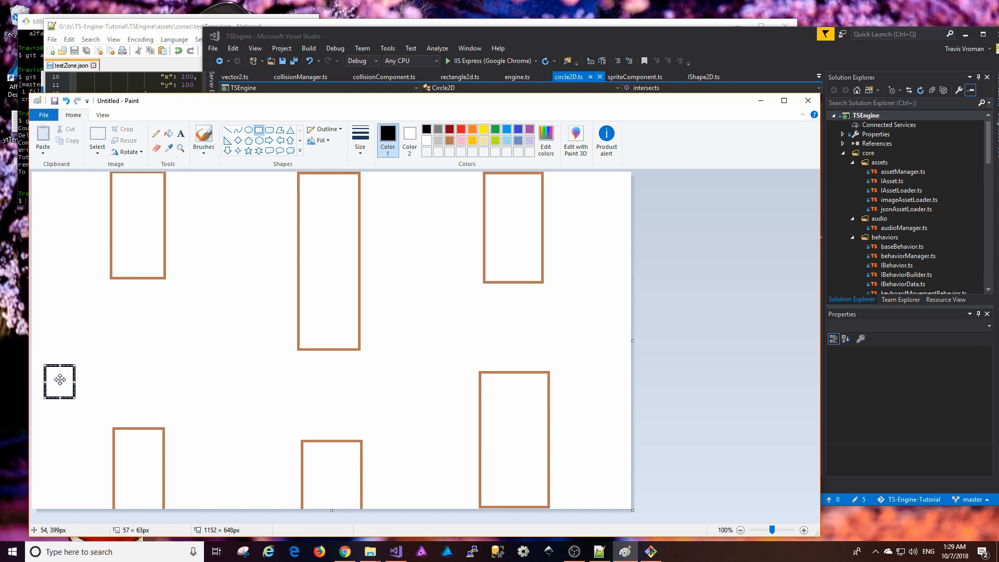
drag(59, 381, 60, 406)
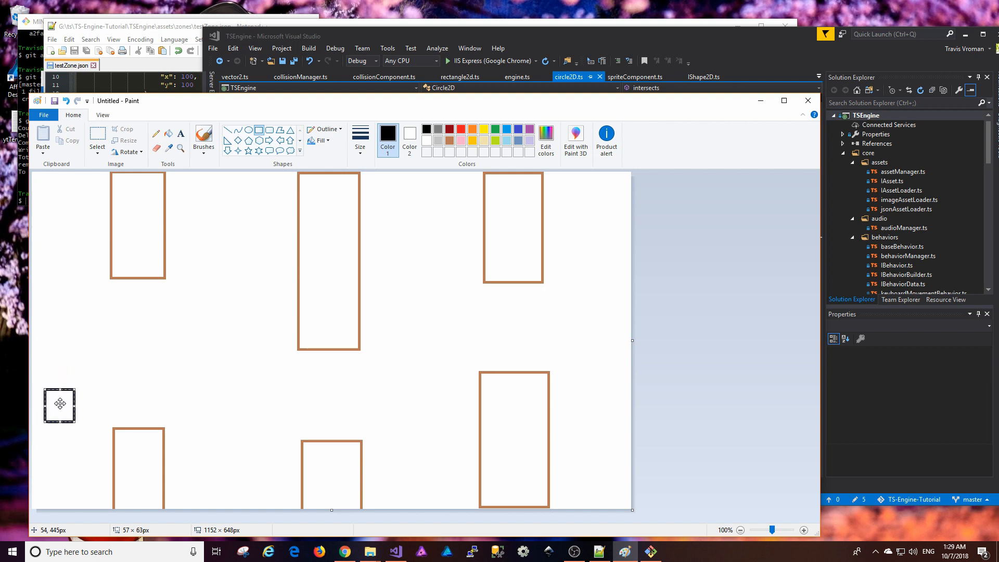
drag(59, 406, 70, 378)
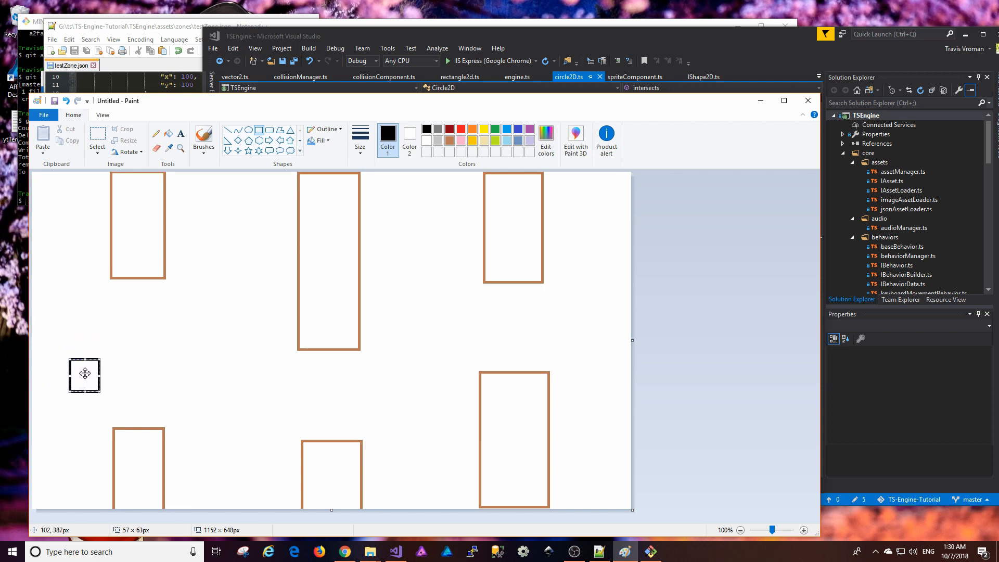
drag(84, 373, 58, 335)
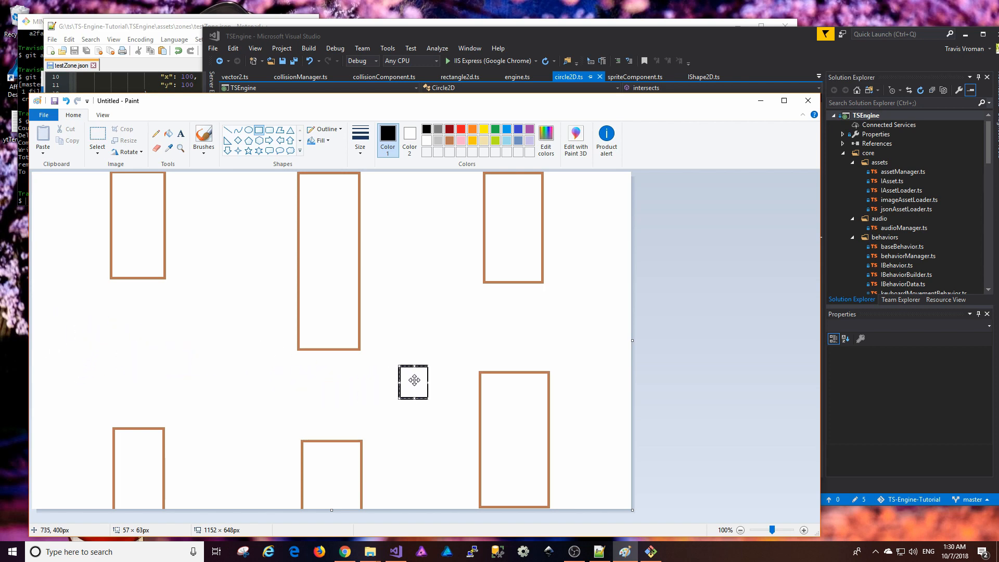
drag(413, 380, 94, 364)
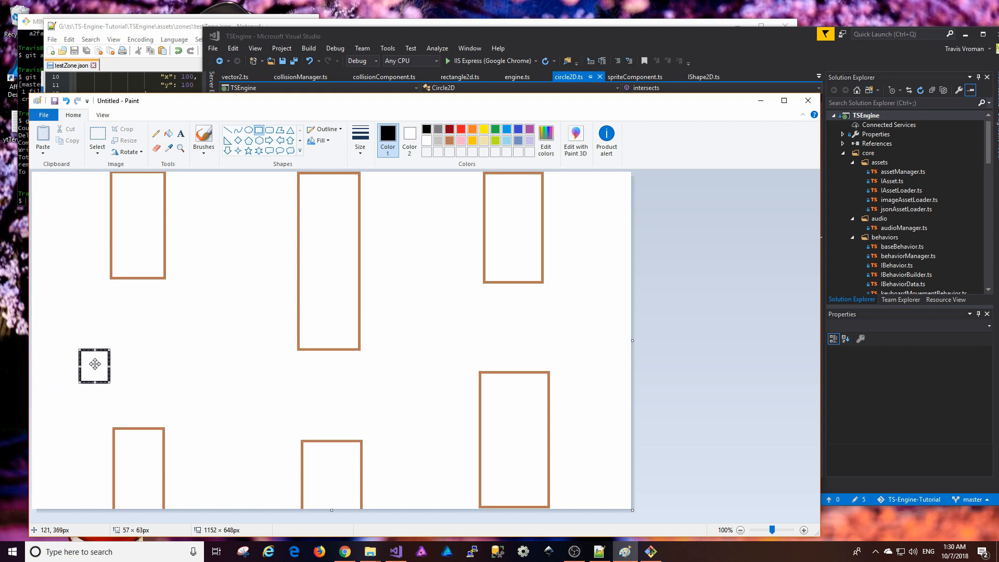
drag(94, 365, 282, 407)
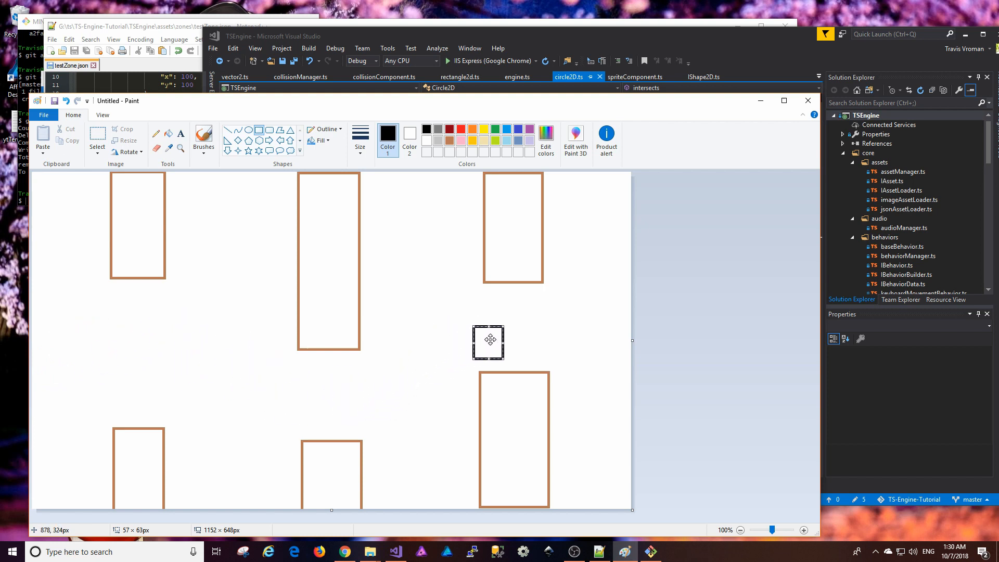
drag(489, 342, 611, 317)
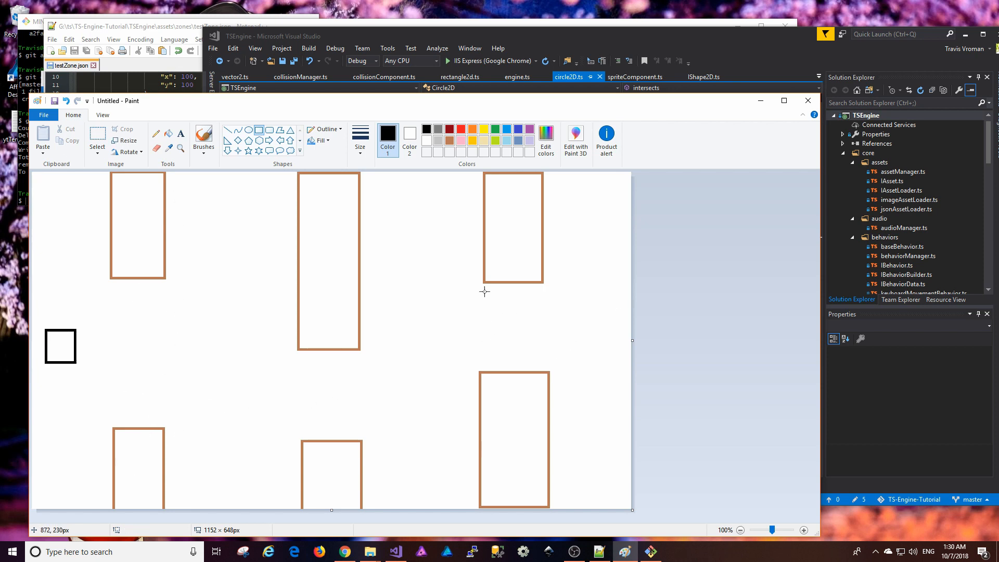
mouse_move(258, 342)
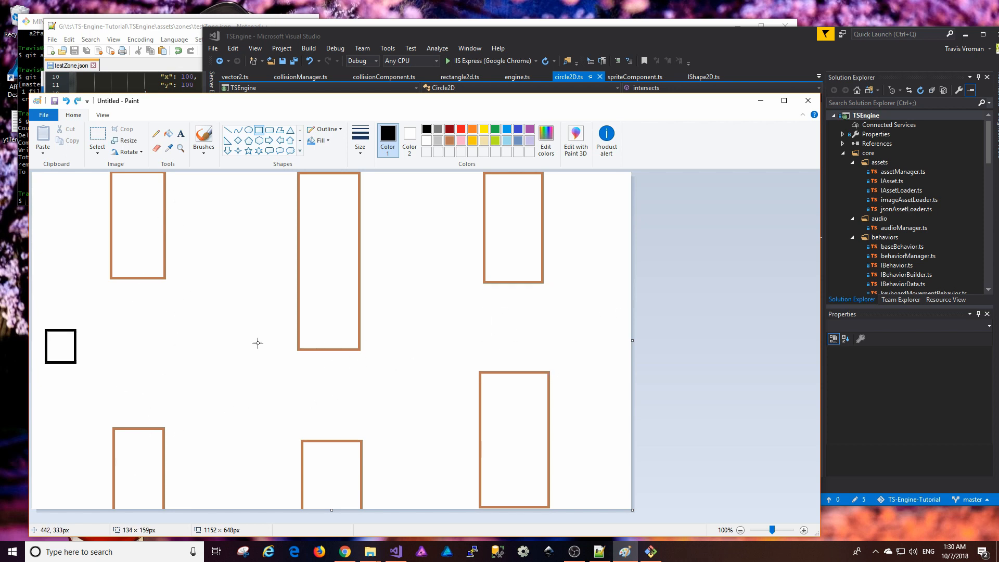
mouse_move(339, 250)
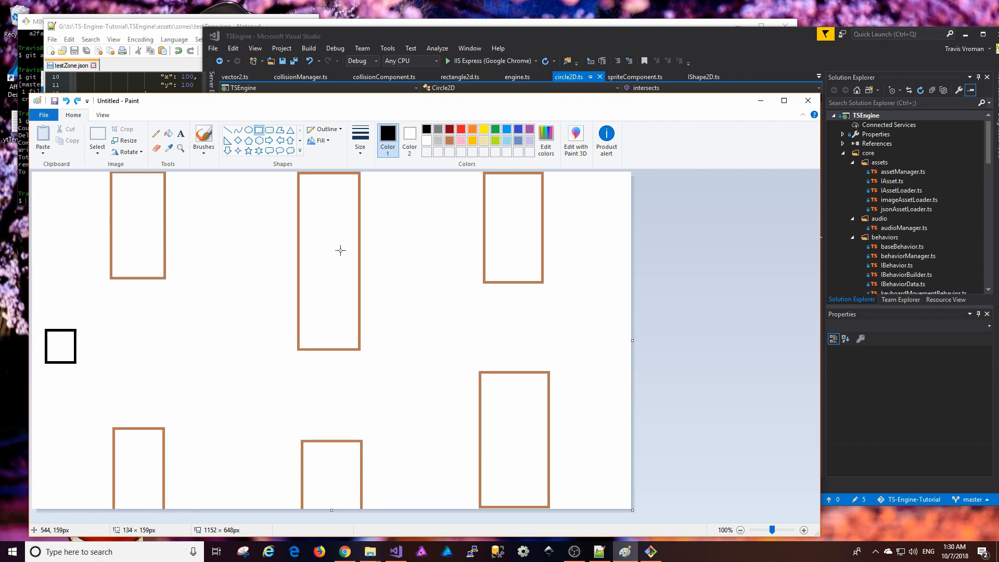
mouse_move(498, 256)
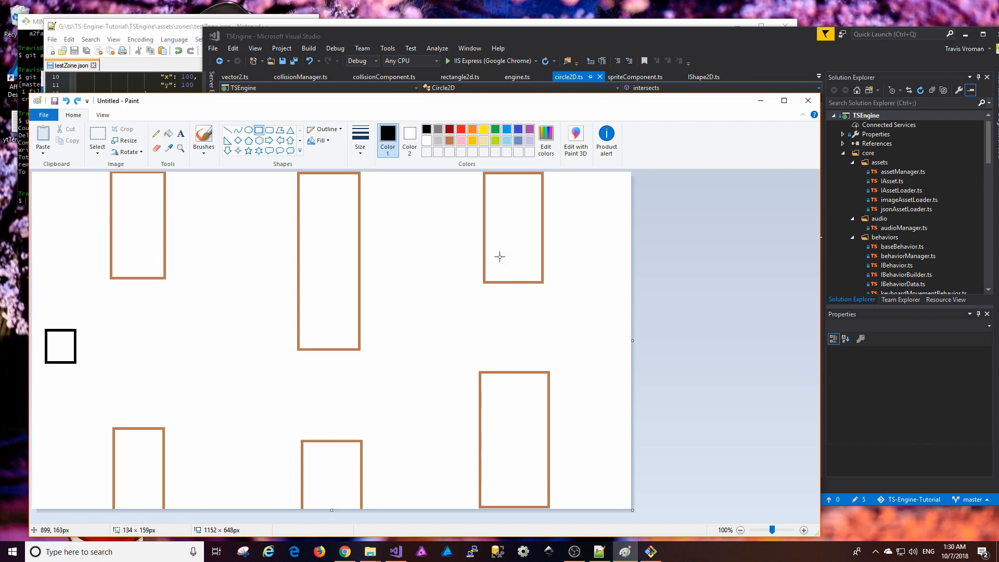
mouse_move(67, 330)
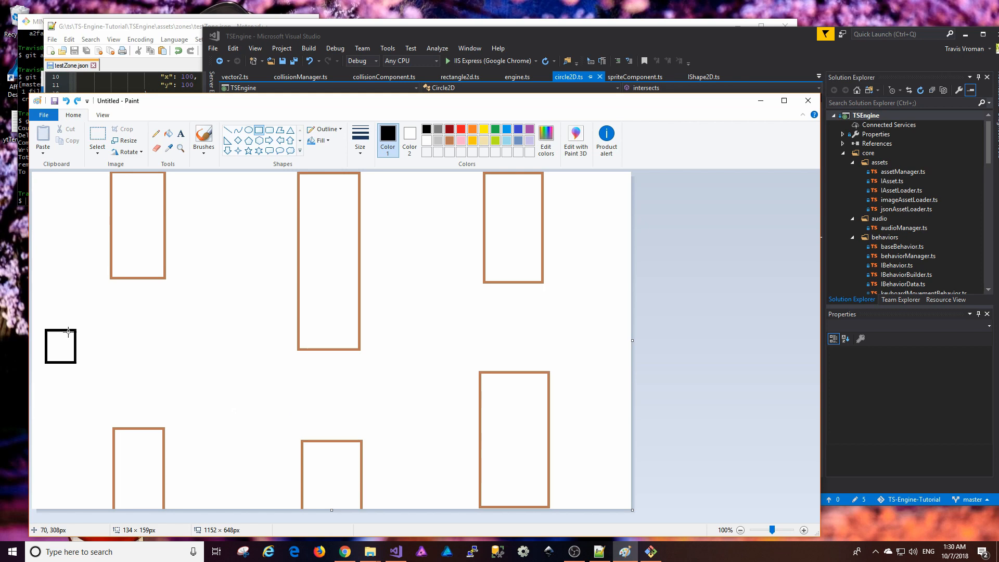
mouse_move(677, 390)
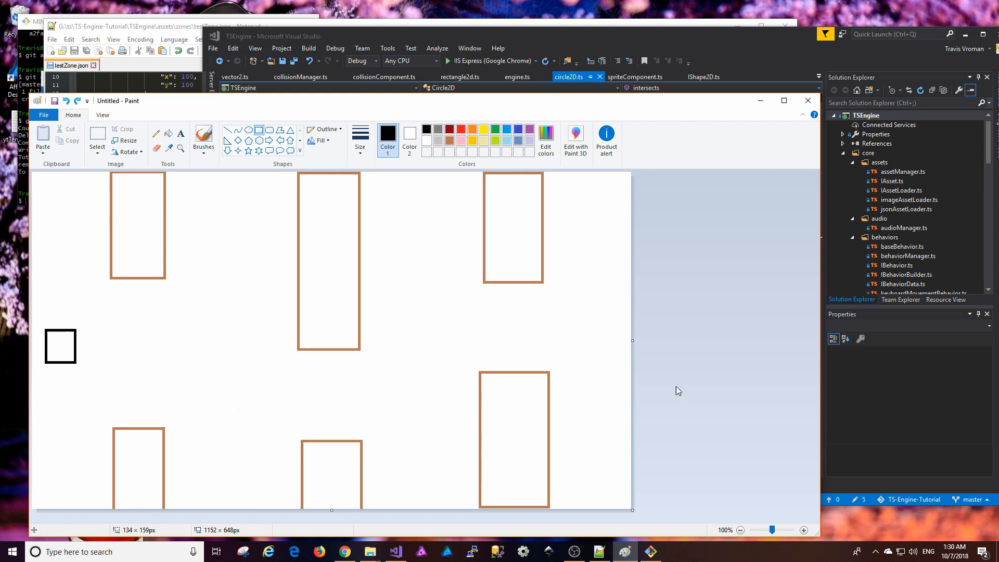
mouse_move(39, 306)
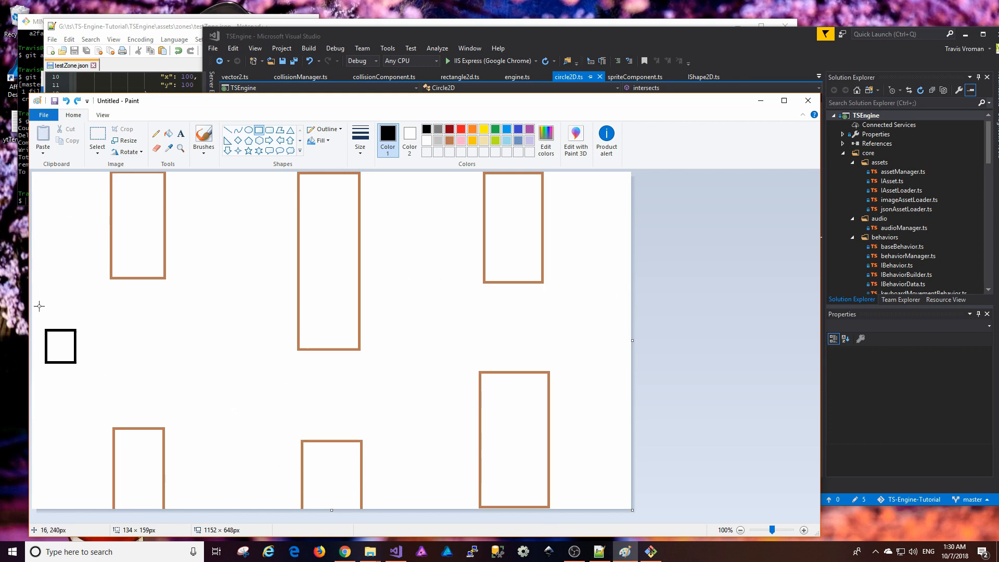
mouse_move(428, 342)
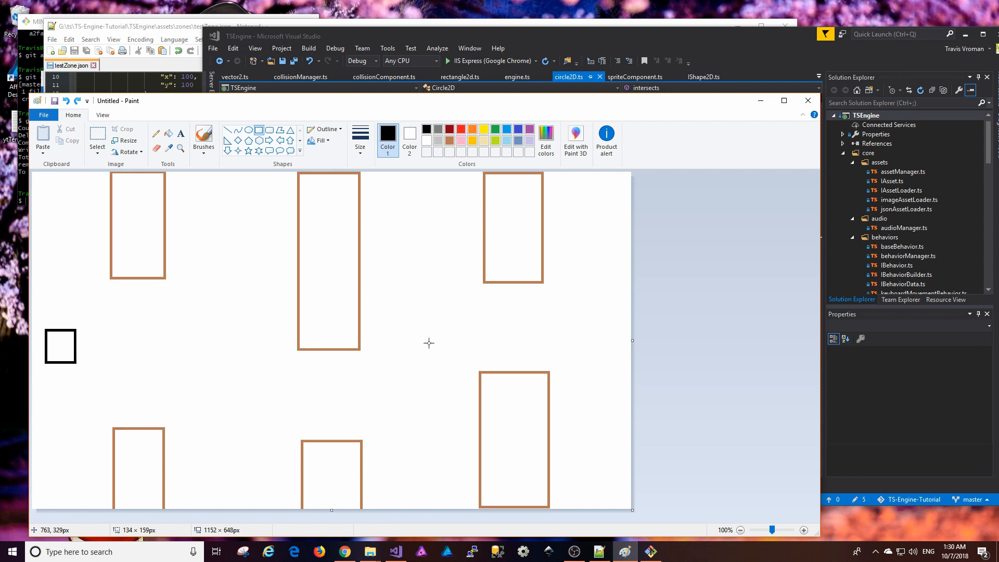
mouse_move(402, 107)
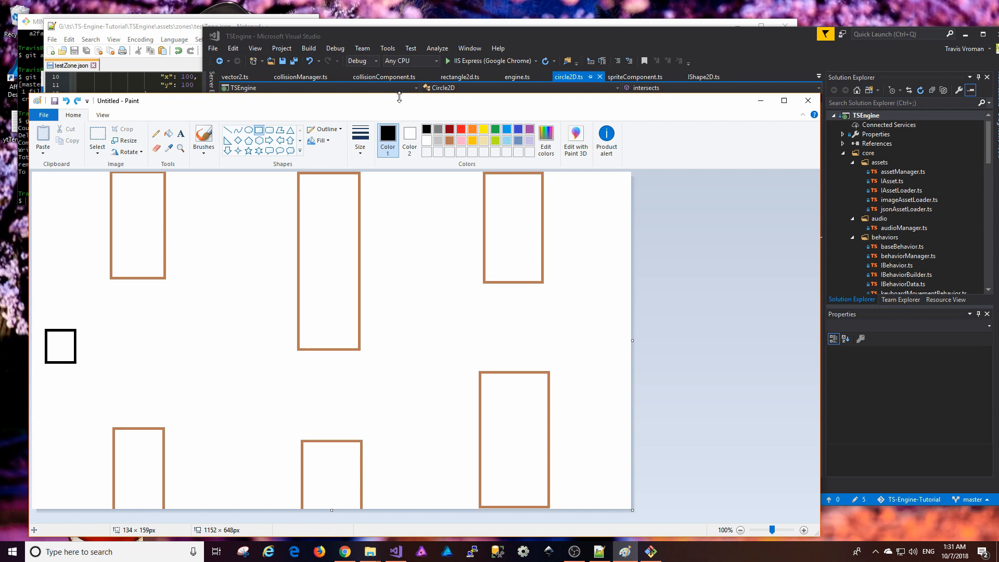
mouse_move(385, 104)
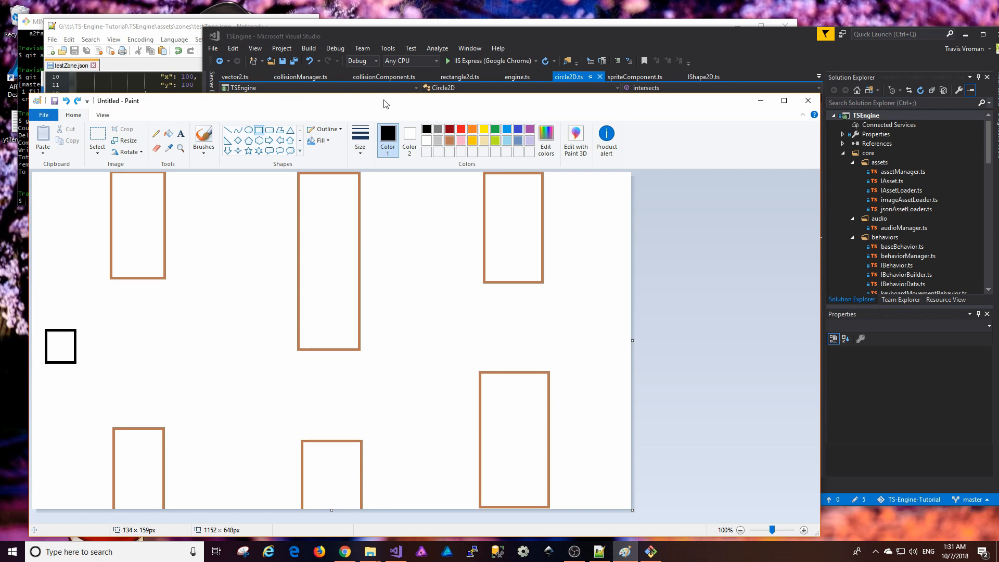